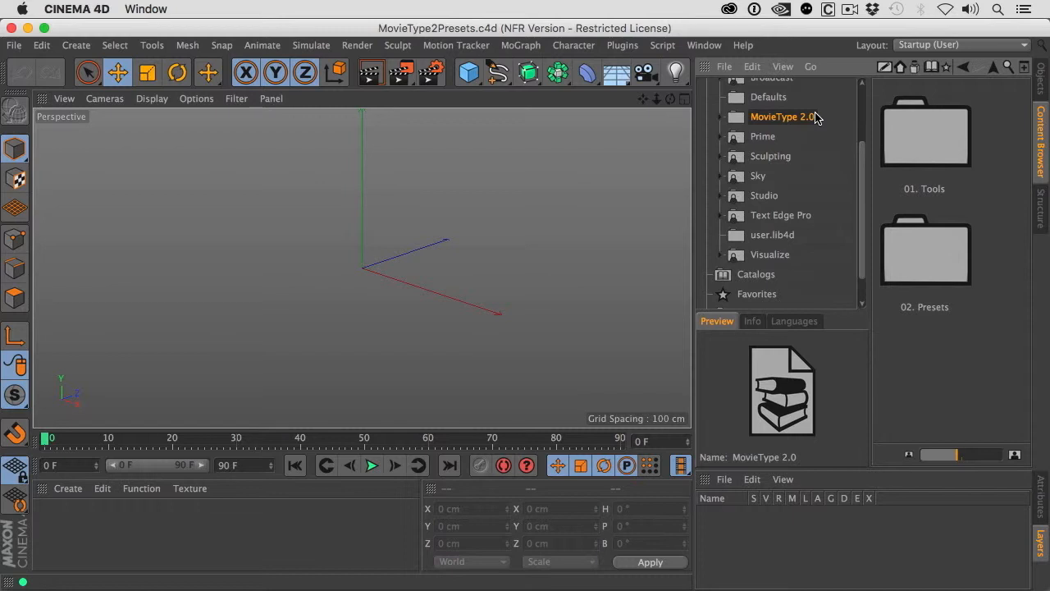
# - Expand the MovieType 2.0 library to reveal its 01. Tools and 02. Presets folders
pyautogui.click(723, 117)
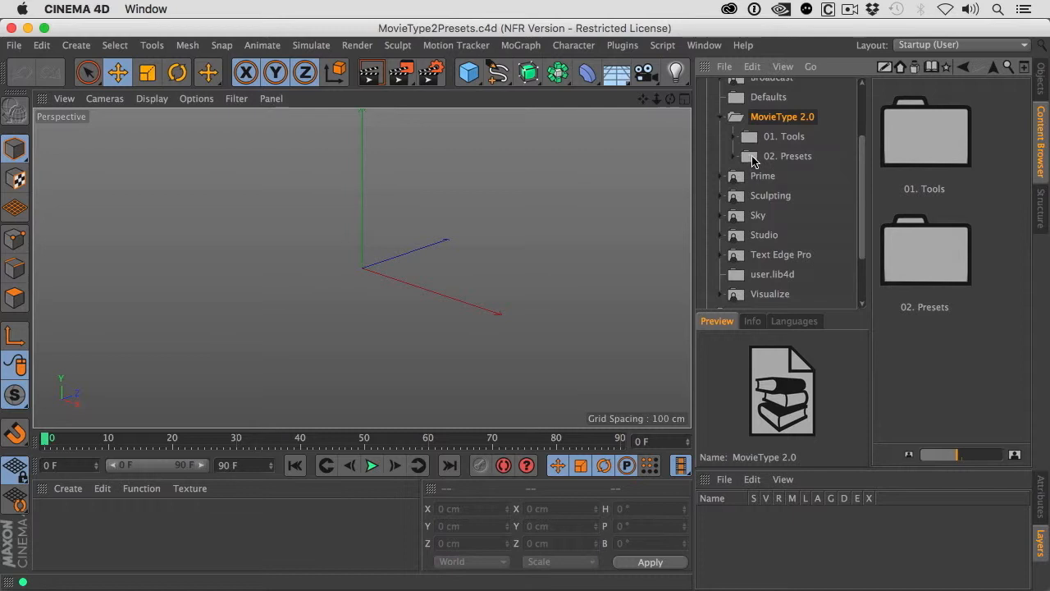
# - Browse the Presets folder, peek into Tools, then return to Presets and scroll its type animation folders
pyautogui.click(787, 156)
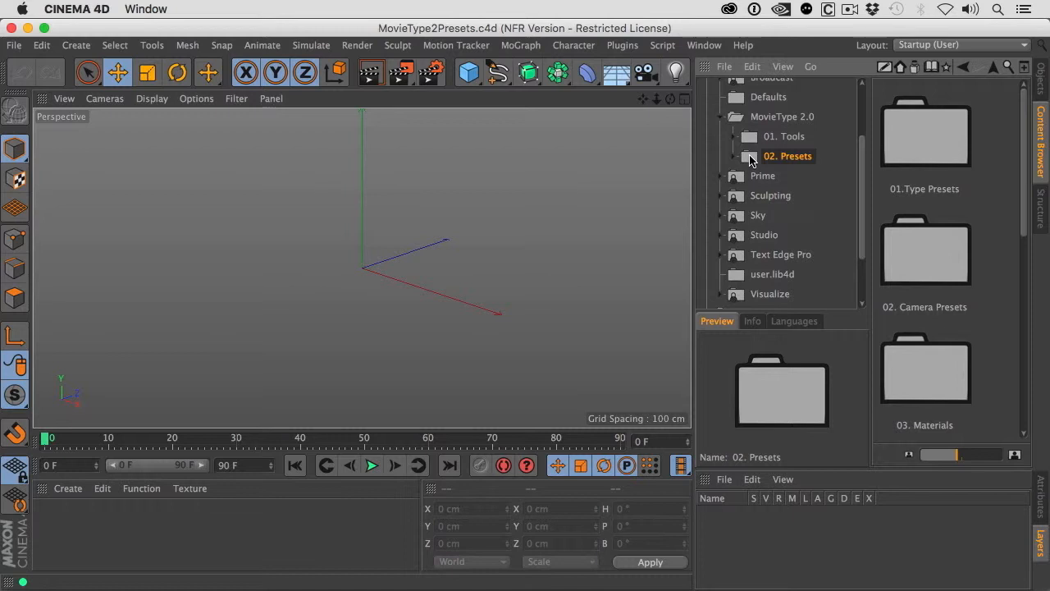
pyautogui.click(784, 137)
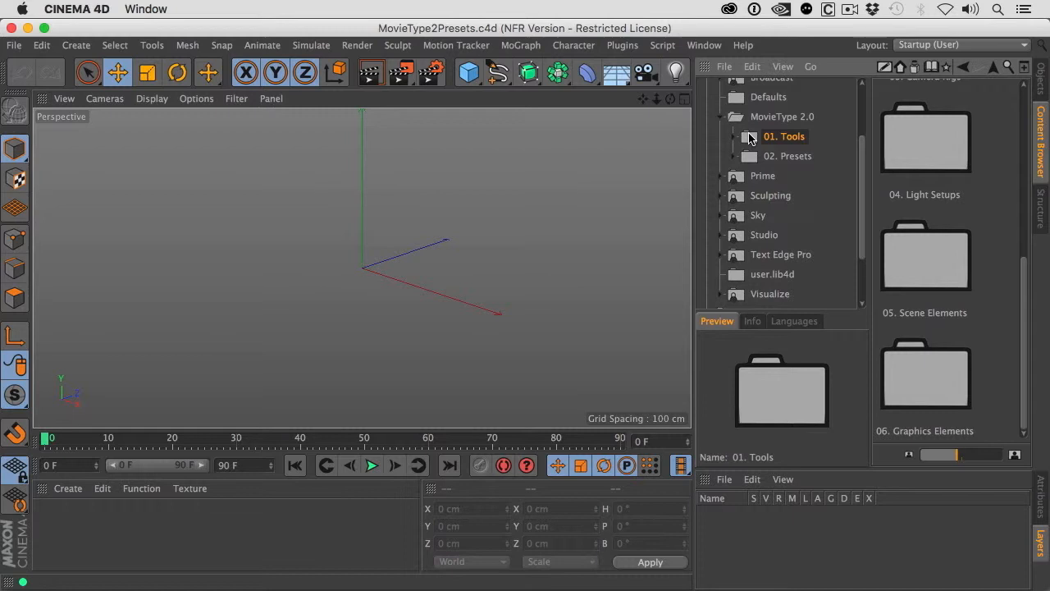
pyautogui.moveTo(748, 141)
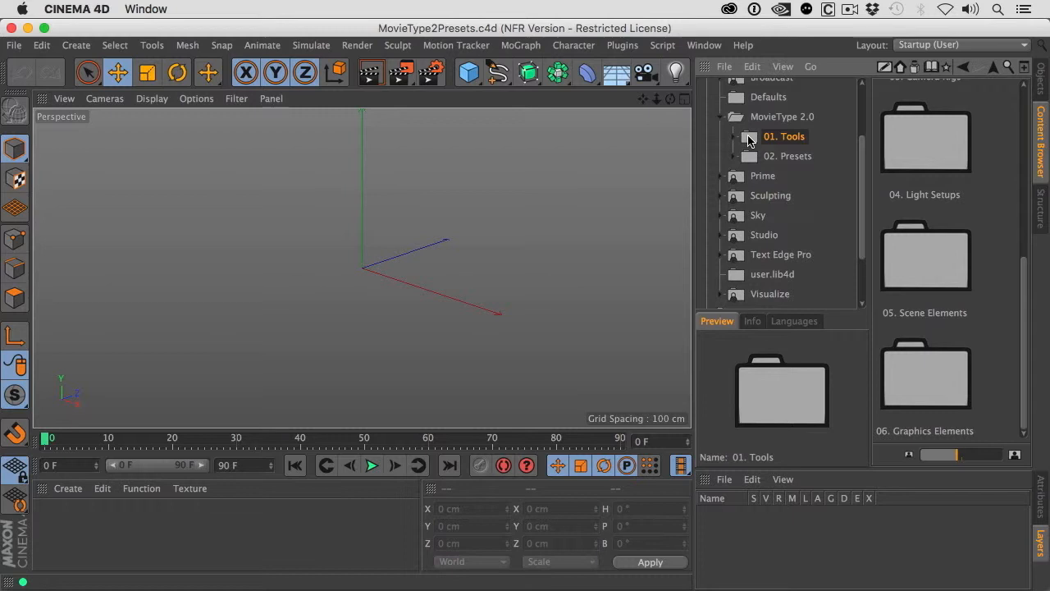
pyautogui.click(788, 156)
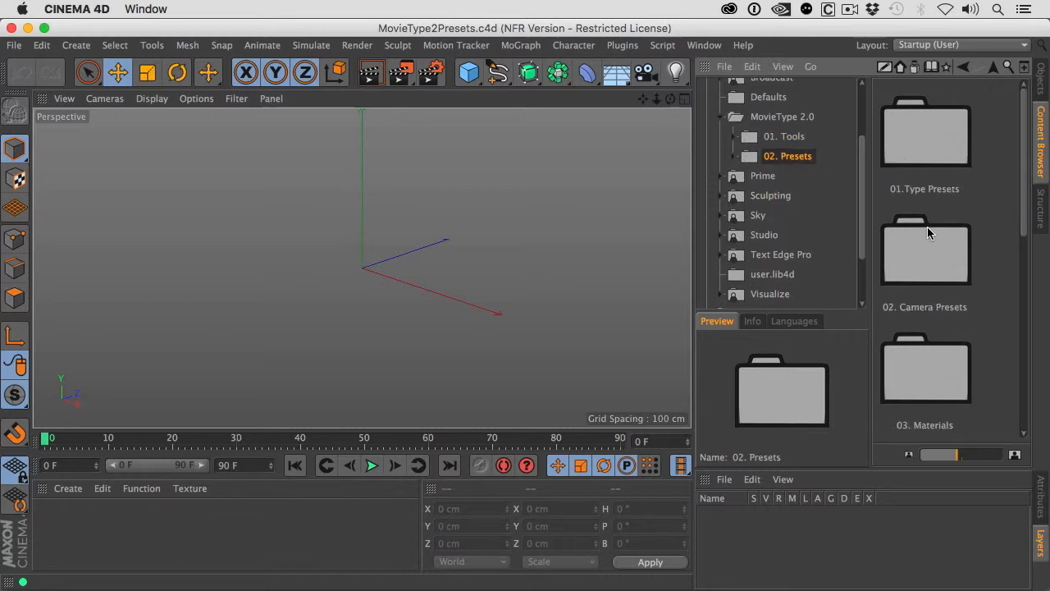
pyautogui.scroll(-3)
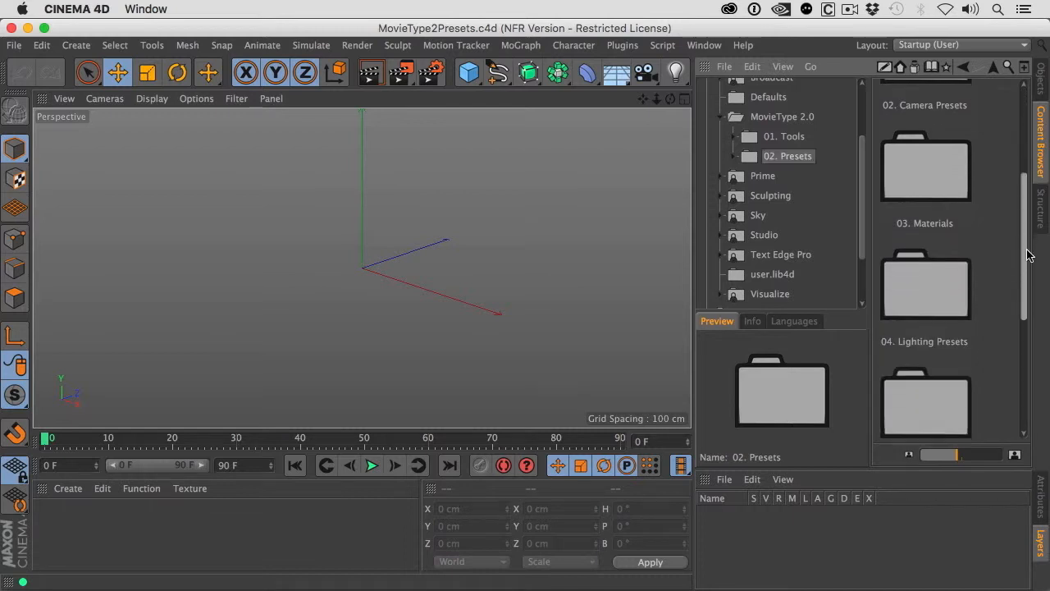
pyautogui.scroll(-3)
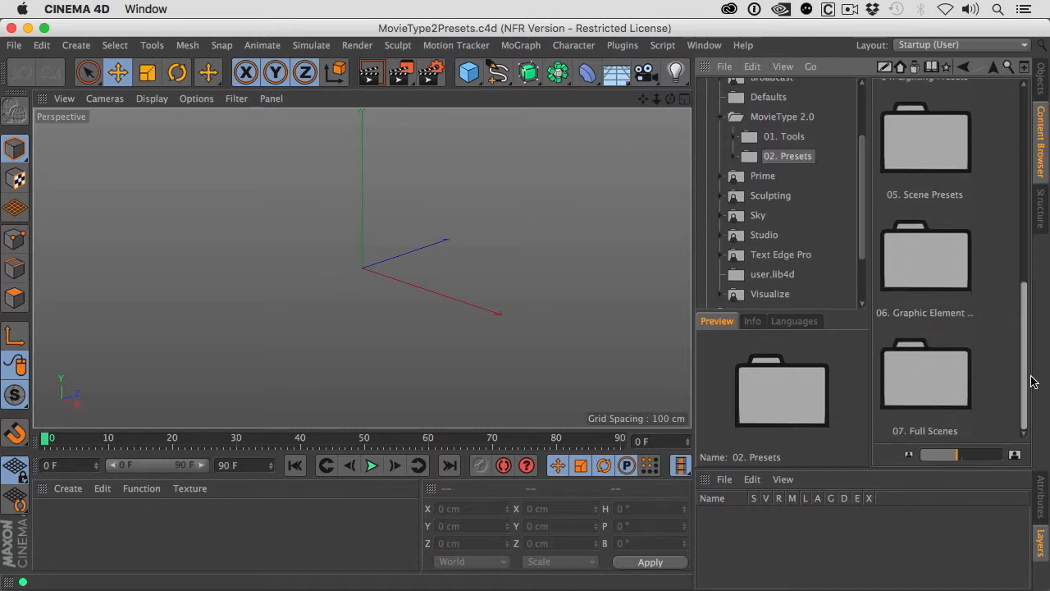
pyautogui.moveTo(955, 393)
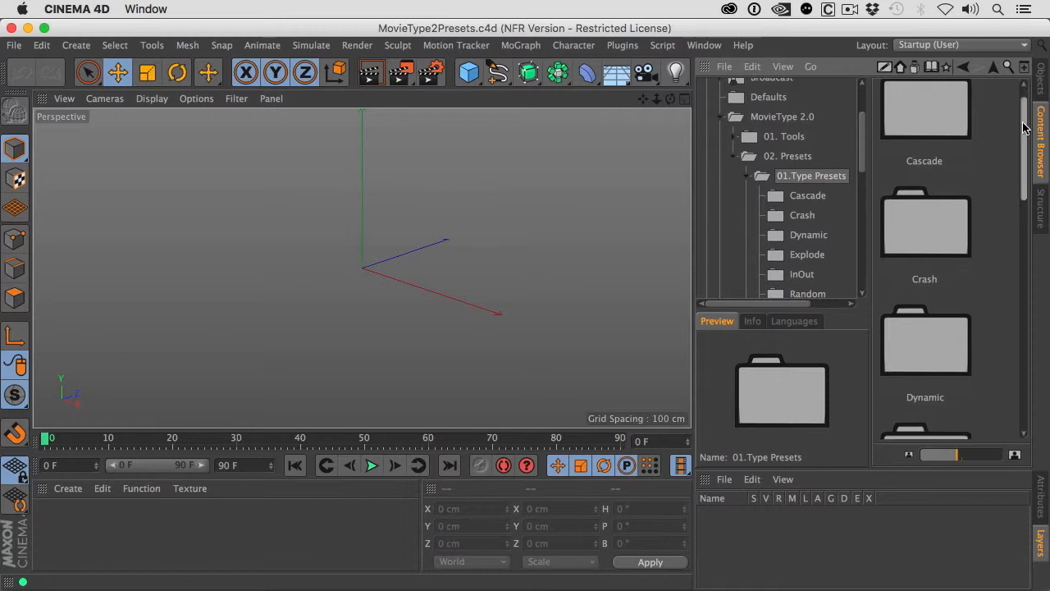
pyautogui.scroll(-3)
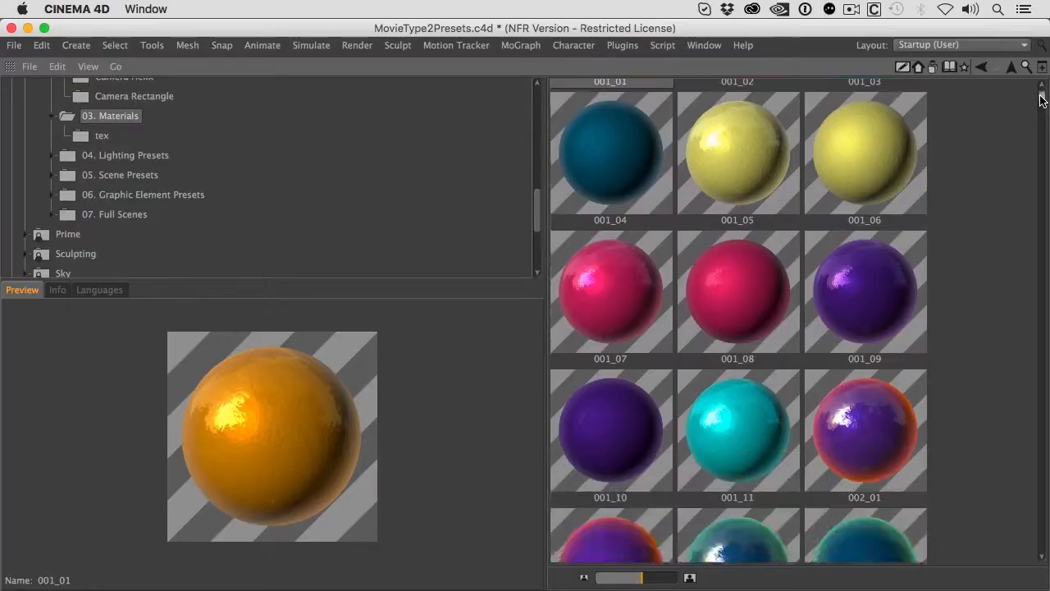
# - Scroll down through the material preview thumbnails toward the 3PointLighting presets
pyautogui.scroll(-3)
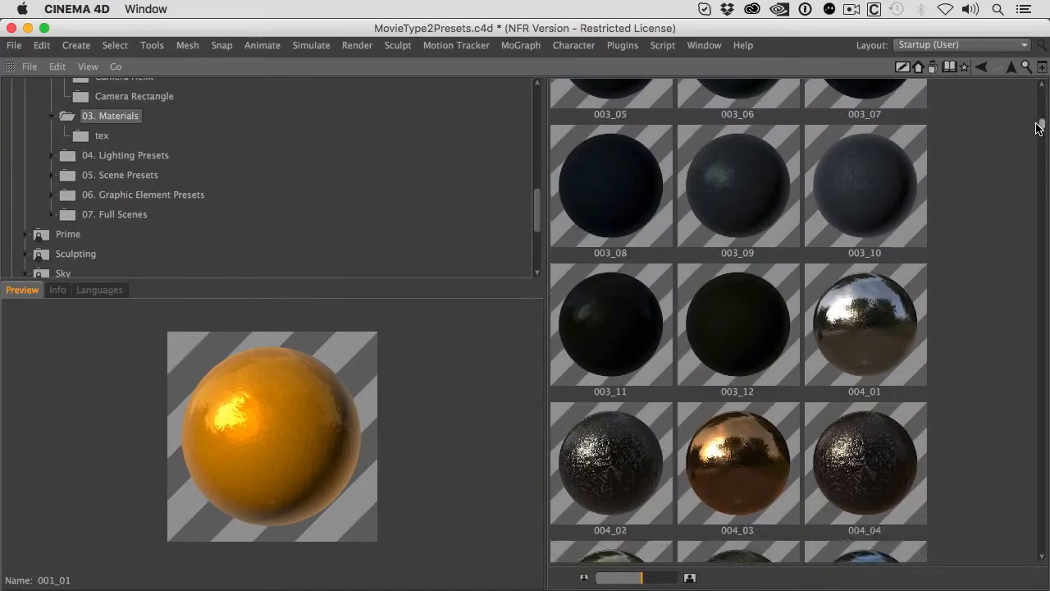
pyautogui.scroll(-3)
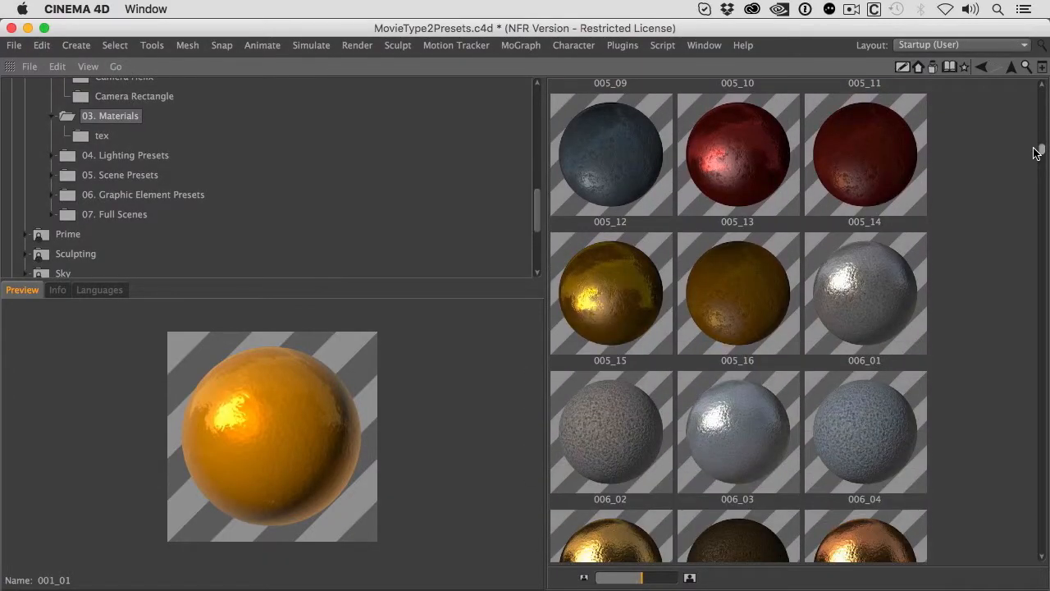
pyautogui.scroll(-3)
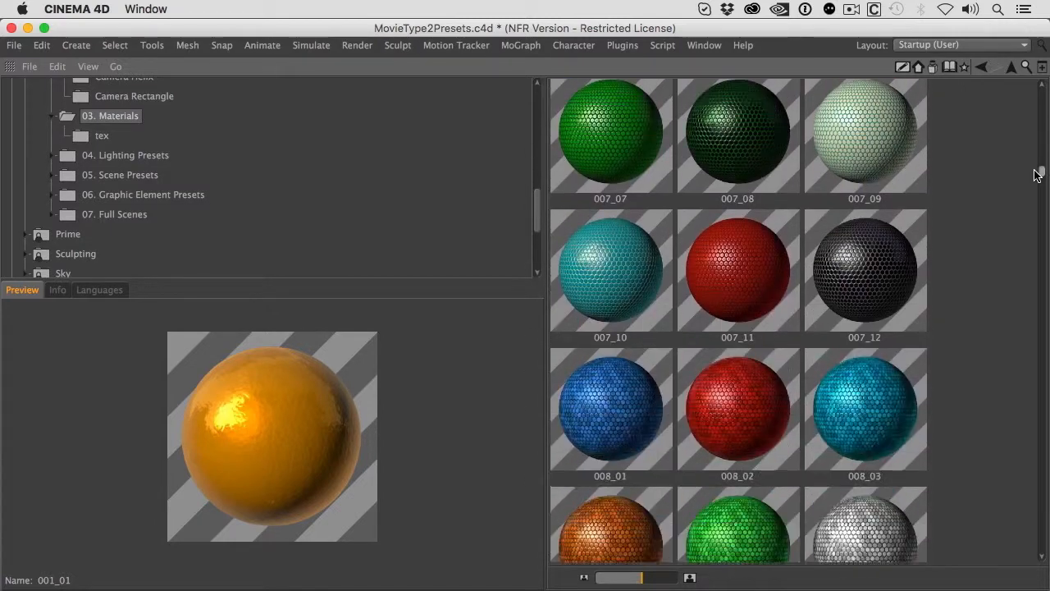
pyautogui.scroll(-3)
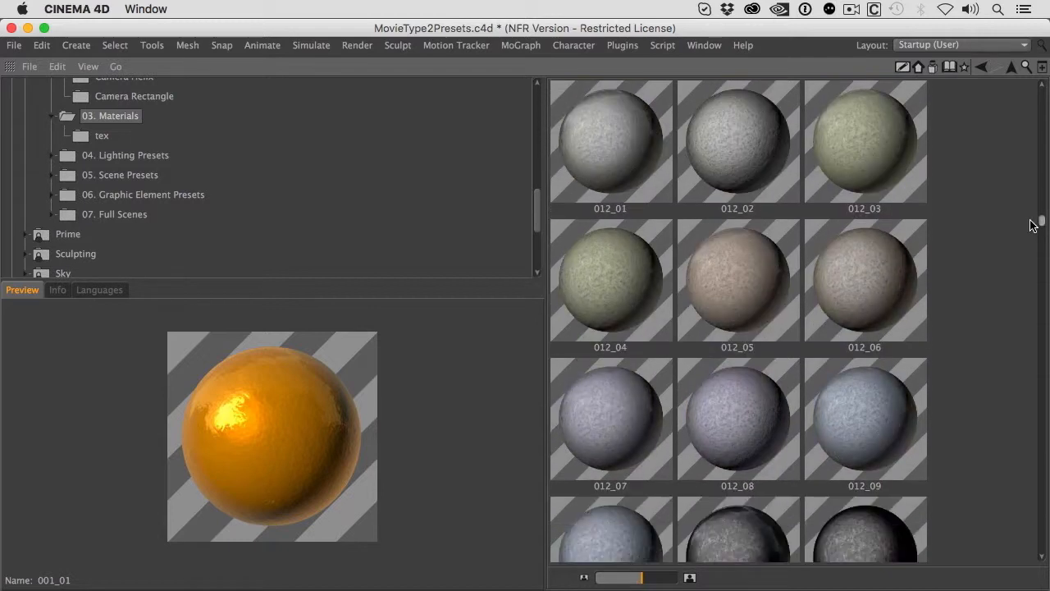
pyautogui.scroll(-3)
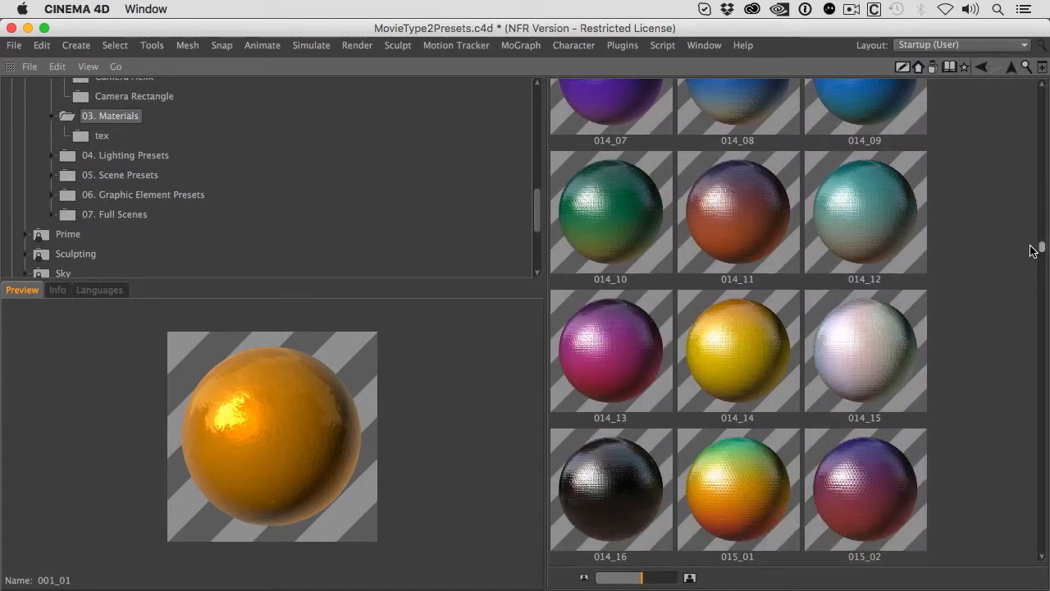
pyautogui.scroll(-3)
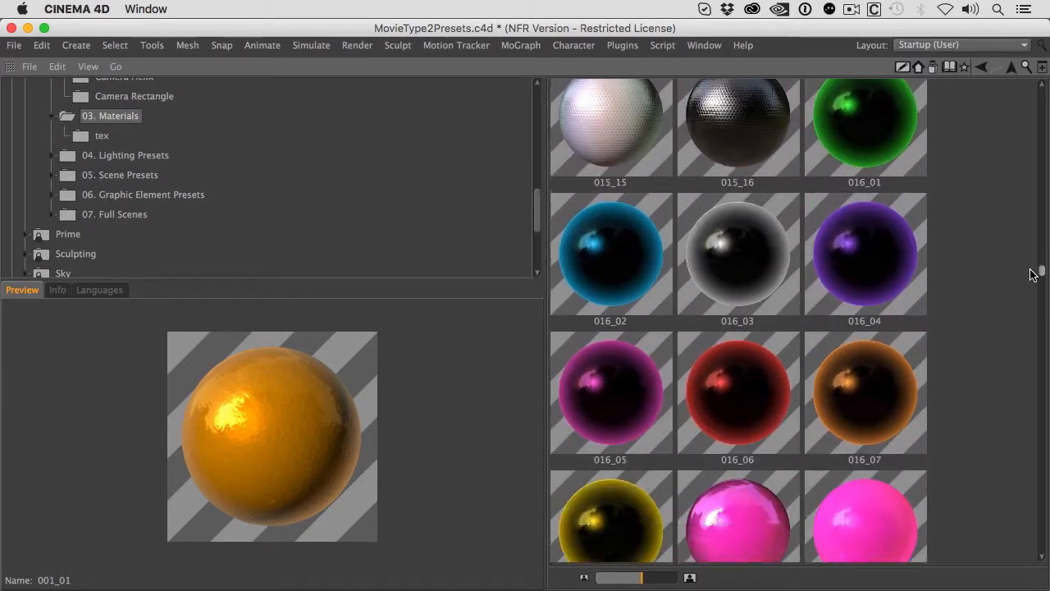
pyautogui.scroll(-3)
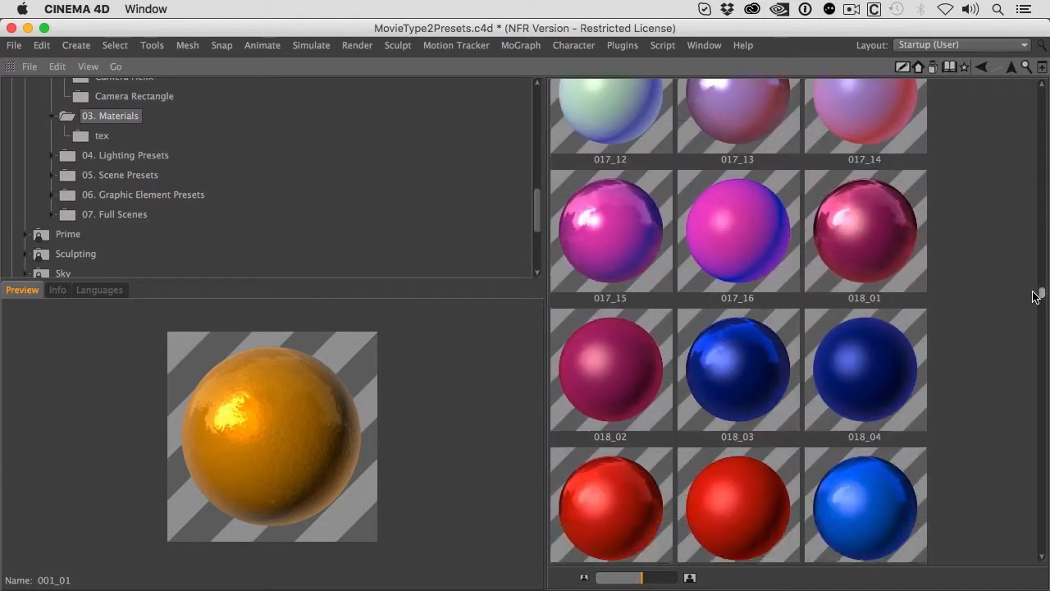
pyautogui.scroll(-3)
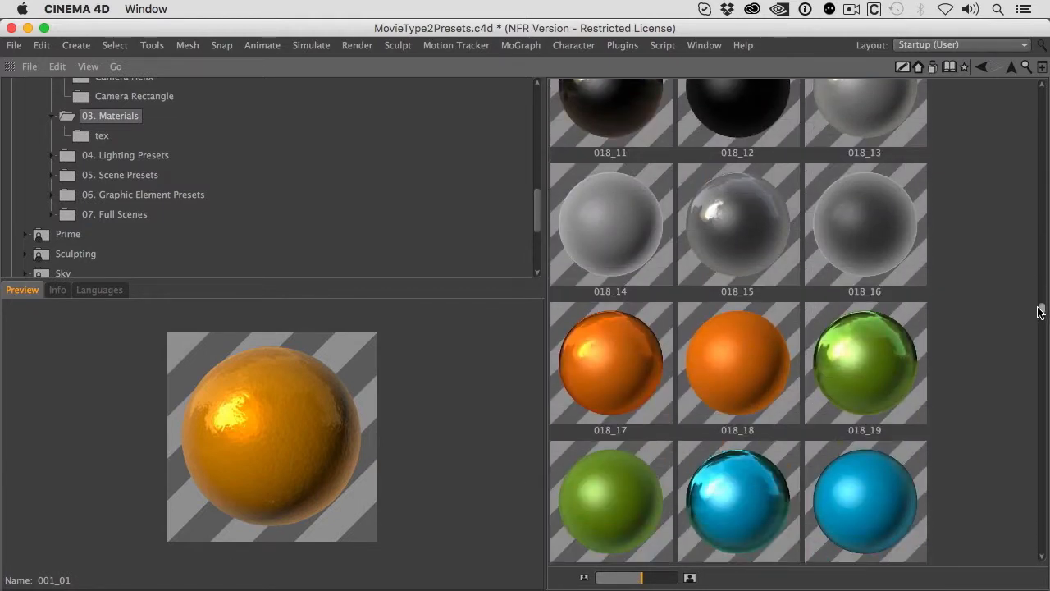
pyautogui.scroll(-3)
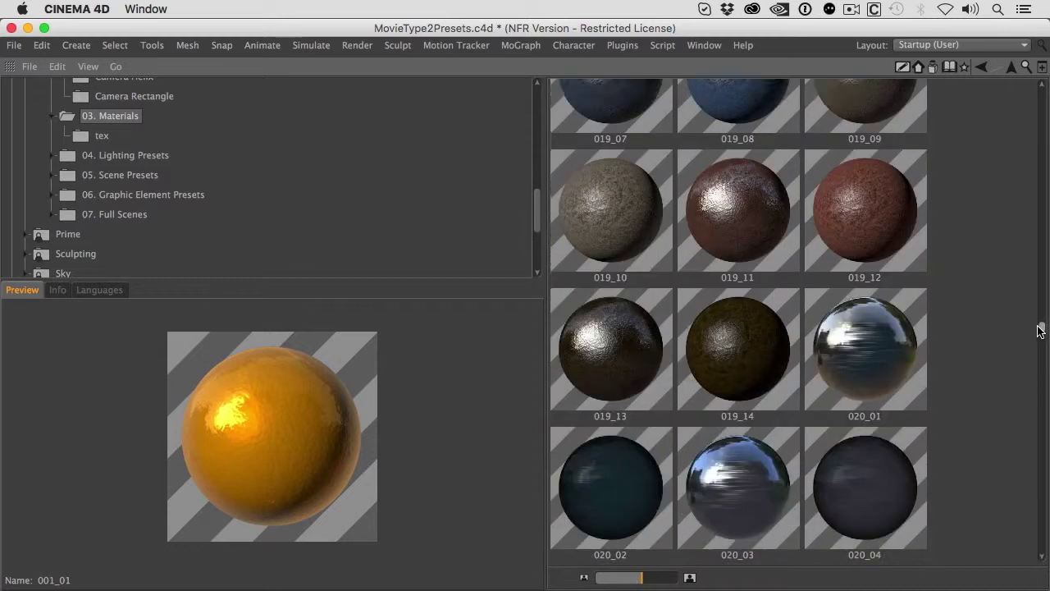
pyautogui.scroll(-3)
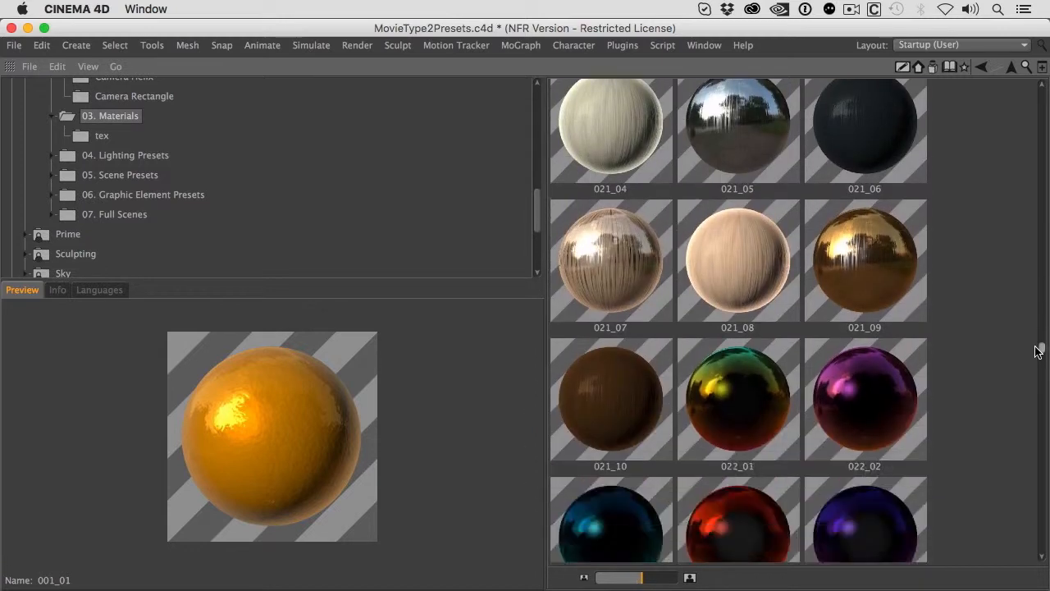
pyautogui.scroll(-3)
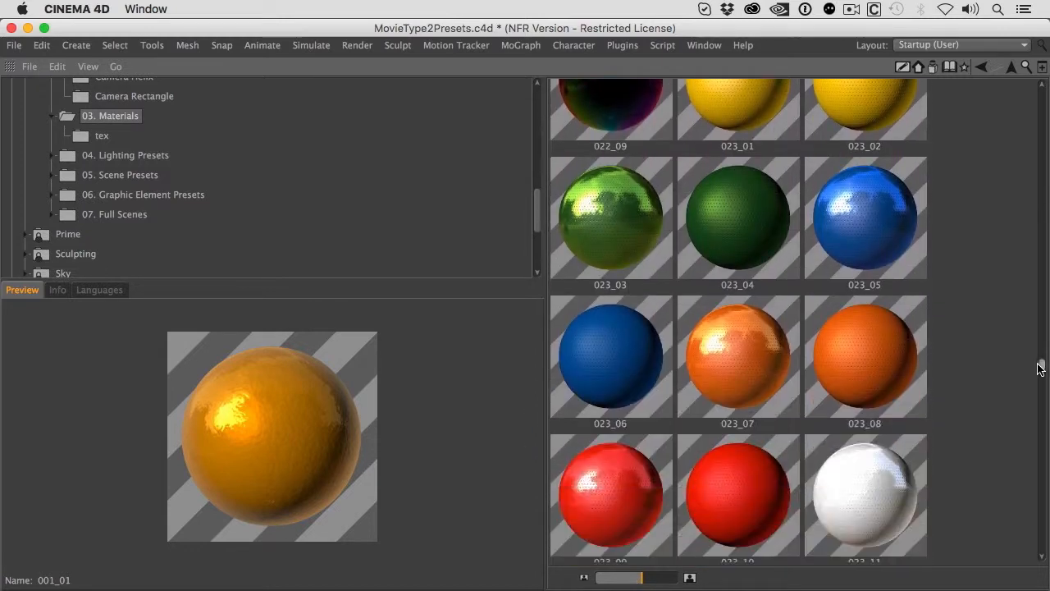
pyautogui.scroll(-3)
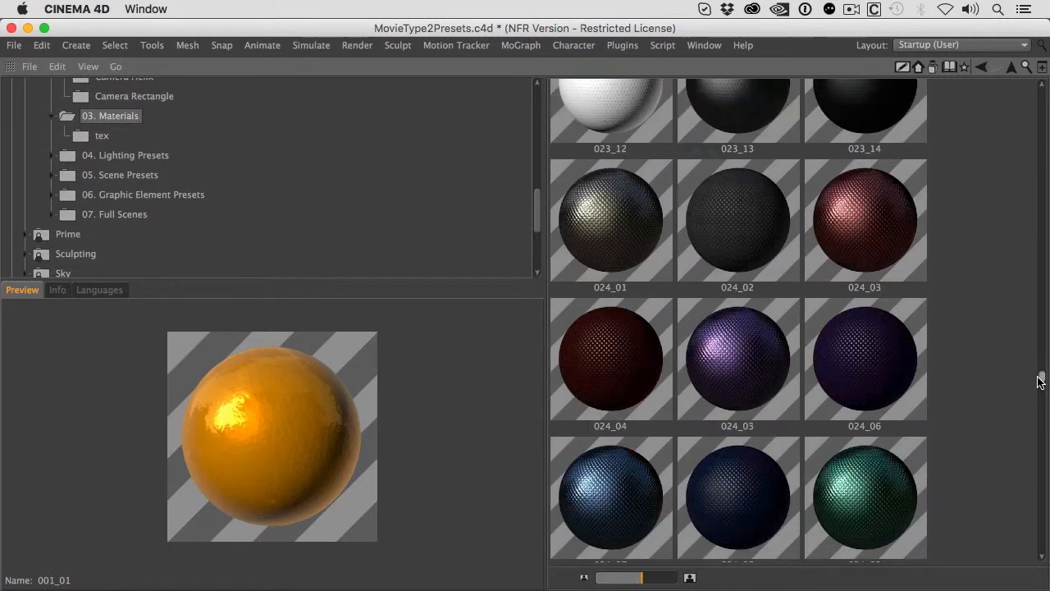
pyautogui.scroll(-3)
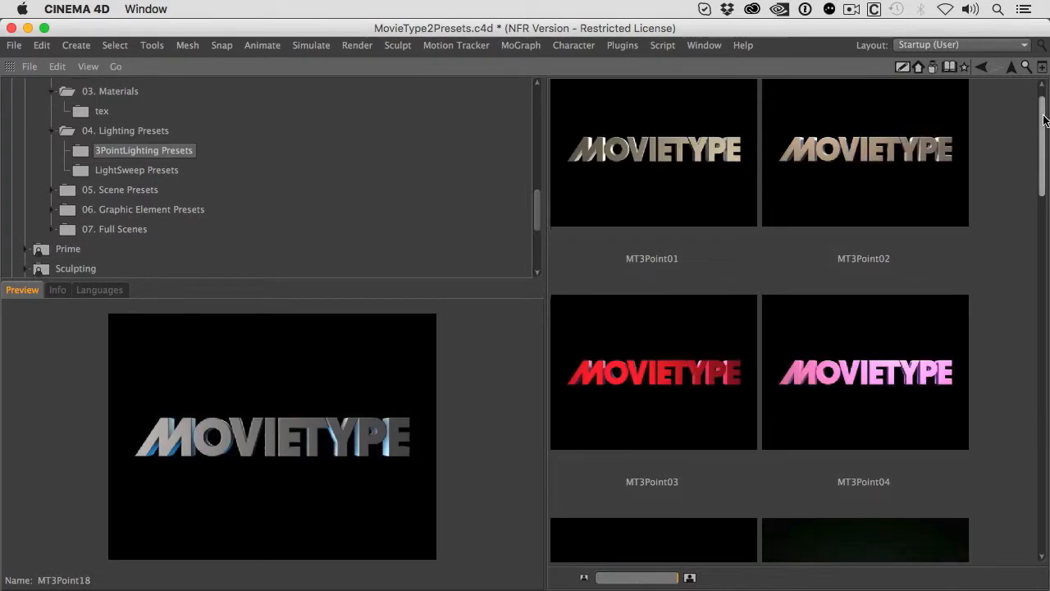
# - Browse the lighting thumbnails and preview the LightSweep lighting presets
pyautogui.scroll(-3)
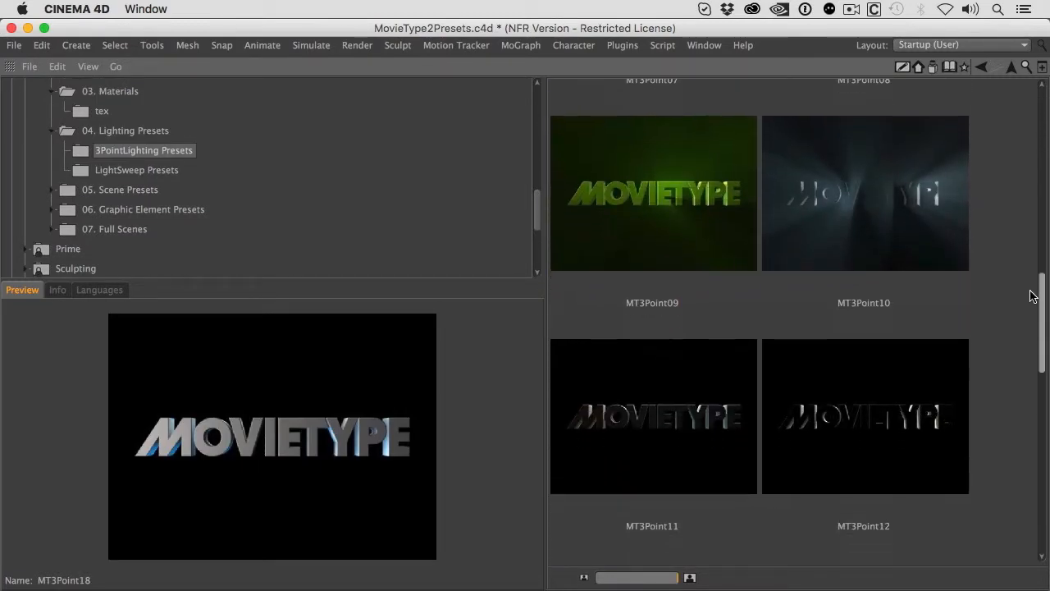
pyautogui.scroll(-3)
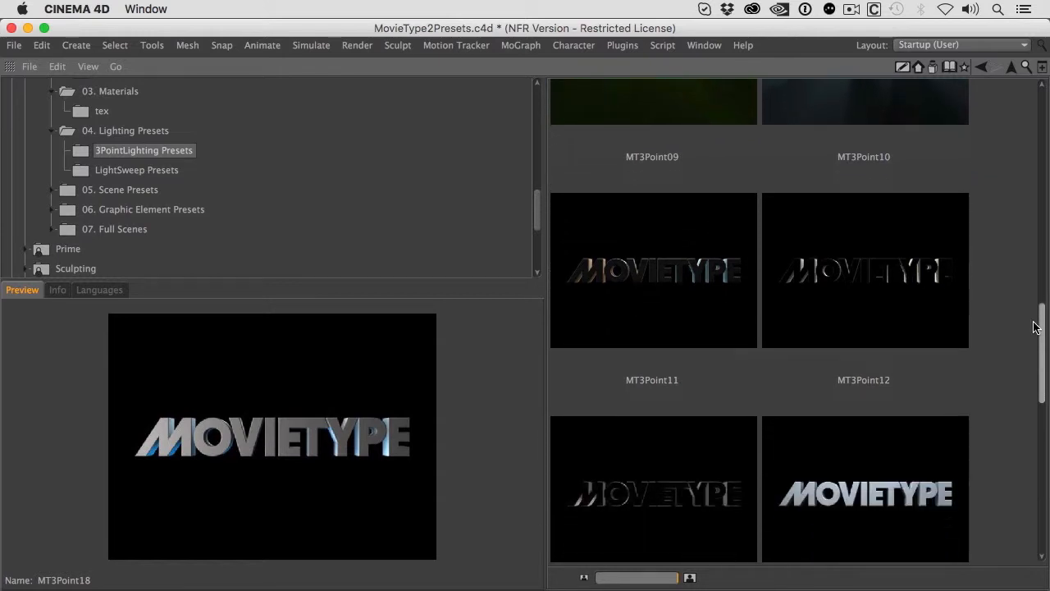
pyautogui.scroll(-3)
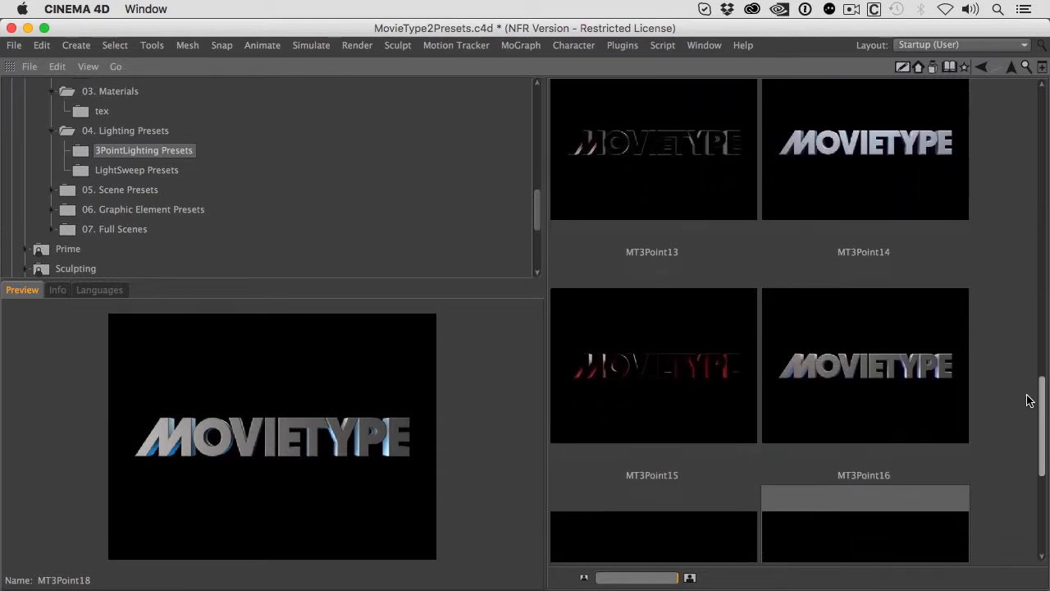
pyautogui.scroll(-3)
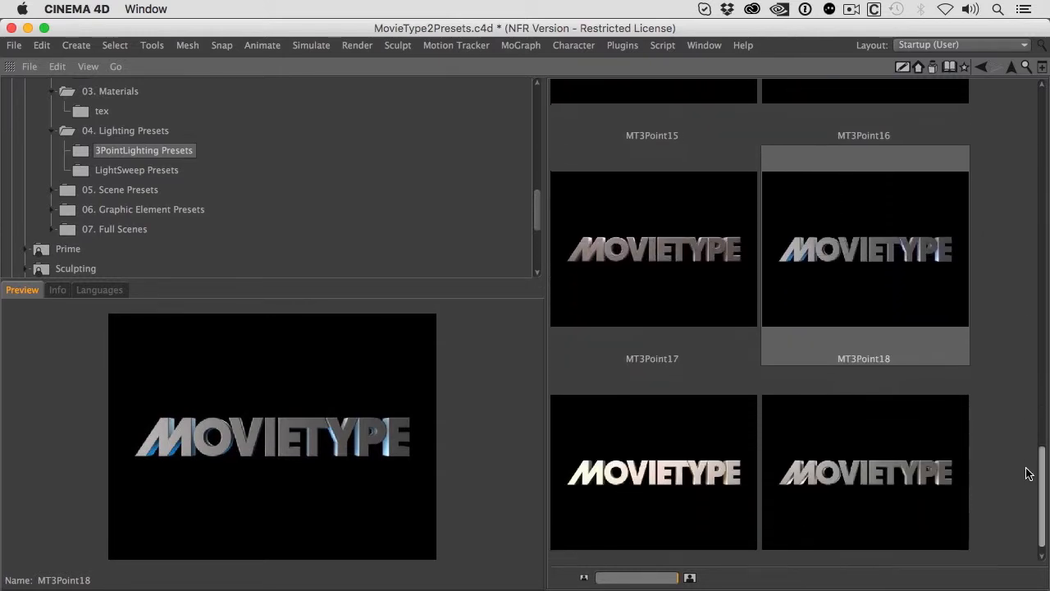
pyautogui.click(136, 169)
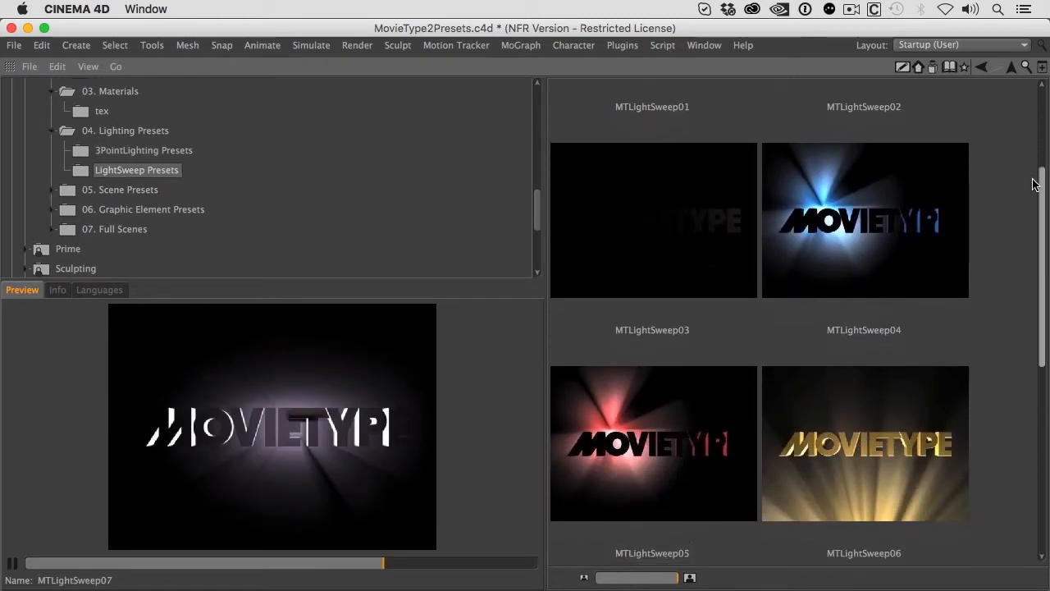
pyautogui.scroll(-3)
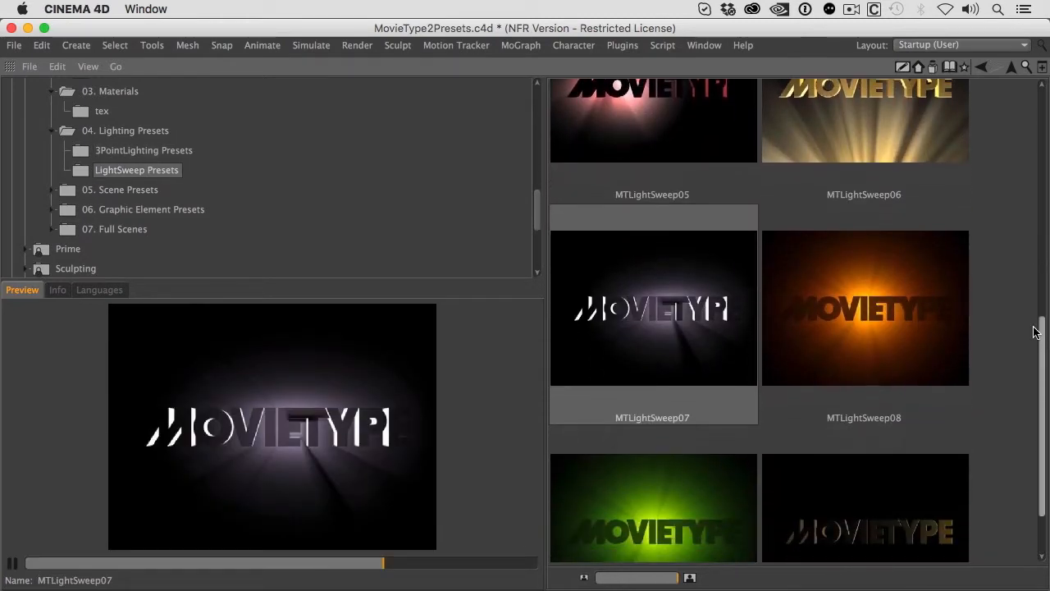
# - Browse the Background scene presets collection
pyautogui.click(138, 210)
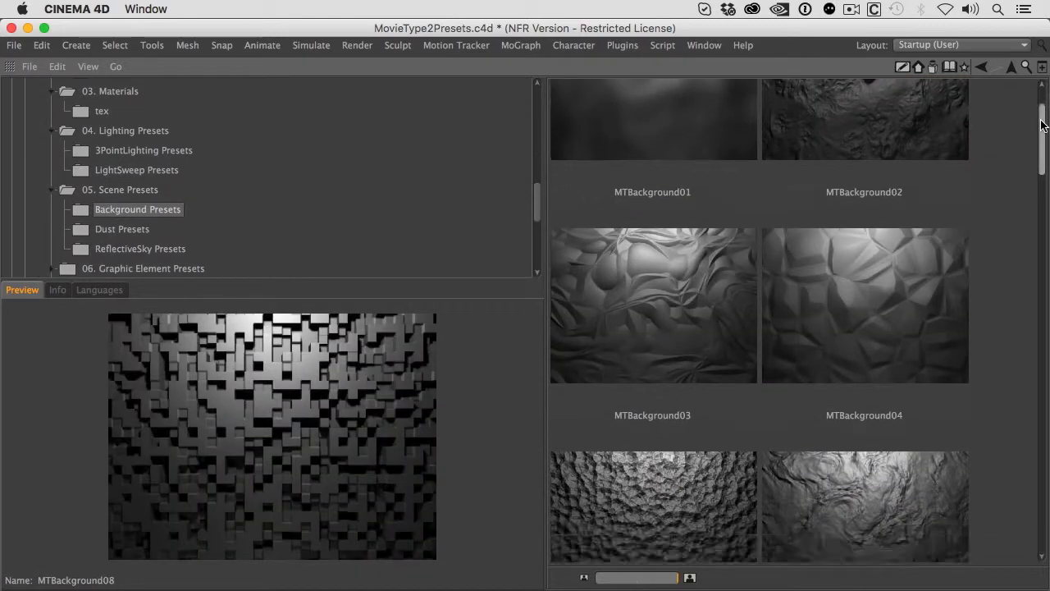
pyautogui.scroll(-3)
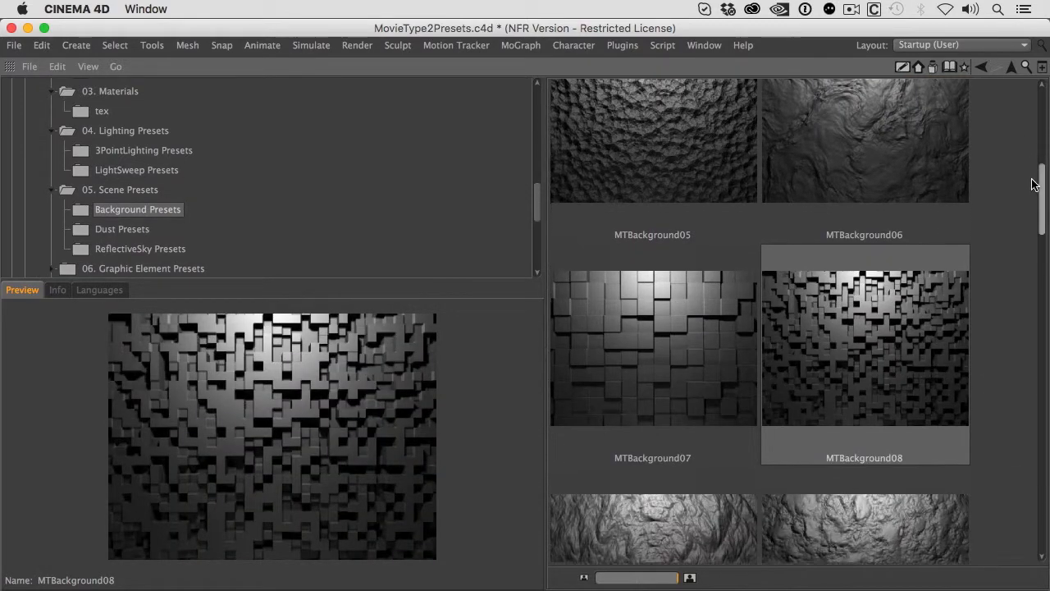
pyautogui.scroll(-3)
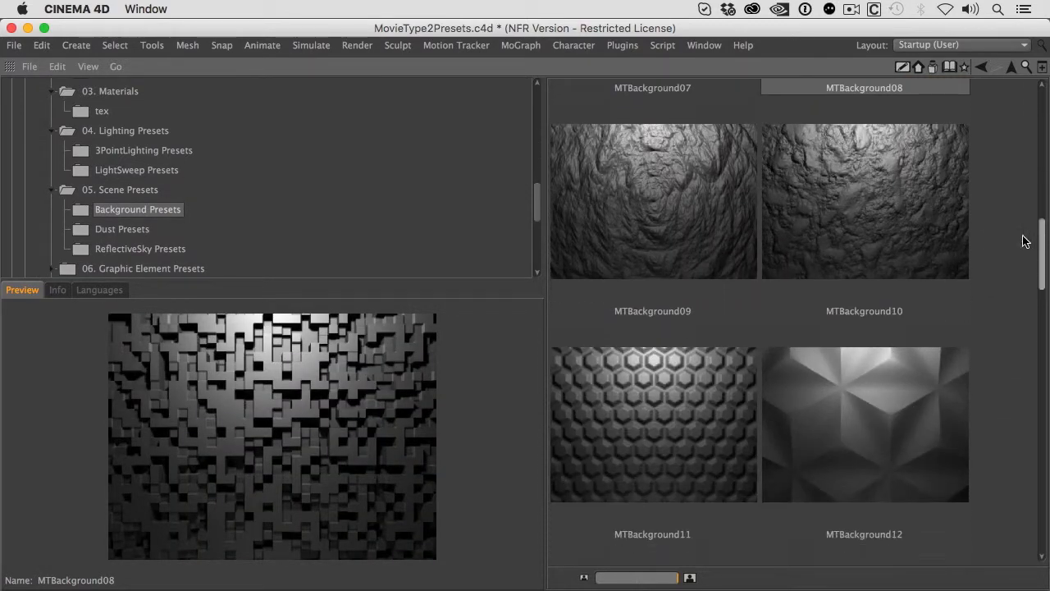
pyautogui.scroll(-3)
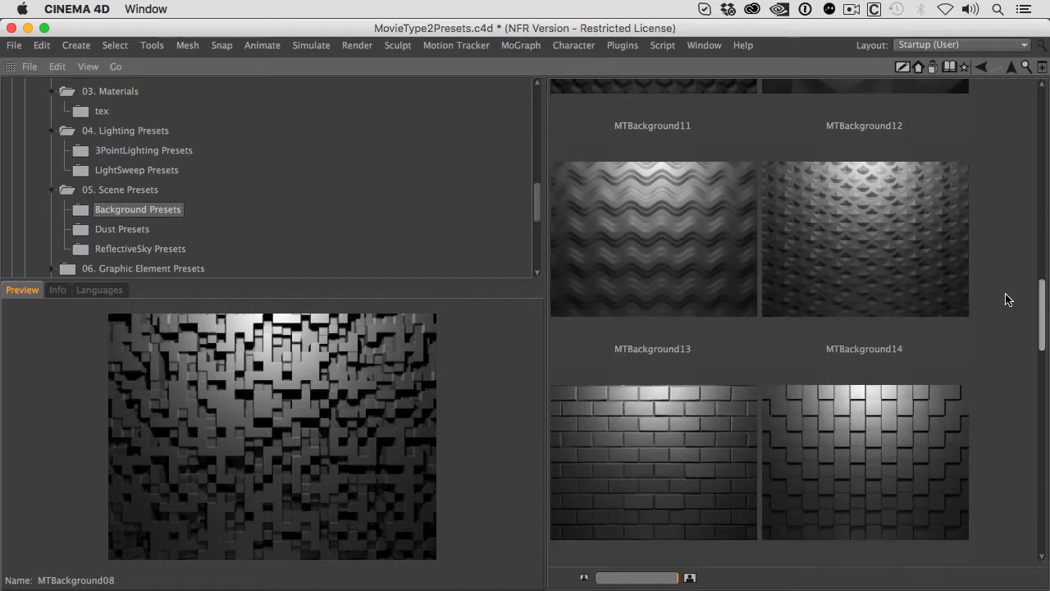
pyautogui.scroll(-3)
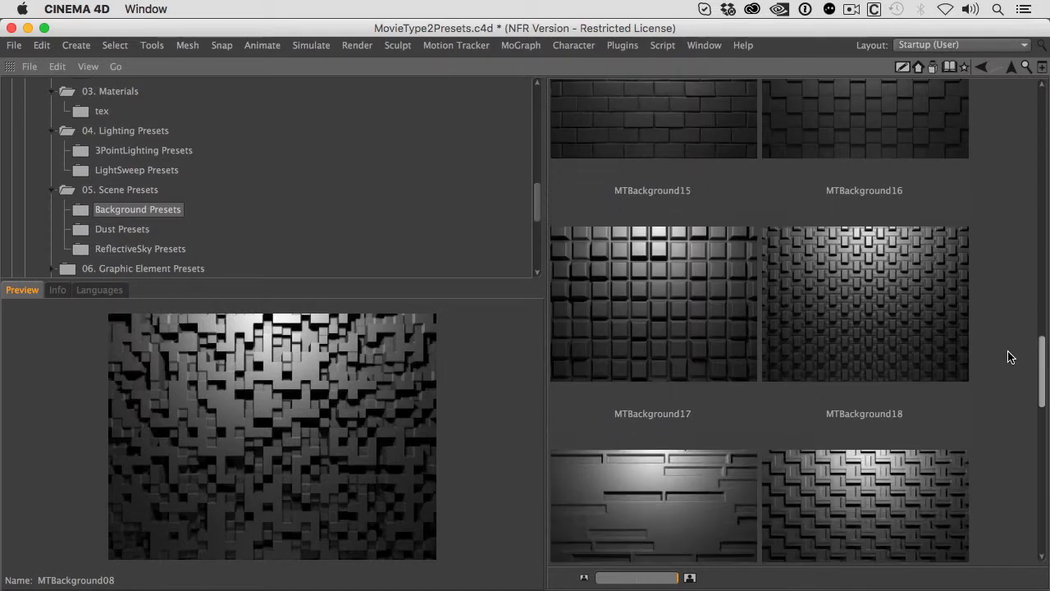
# - Browse the ReflectiveSky presets collection
pyautogui.click(139, 250)
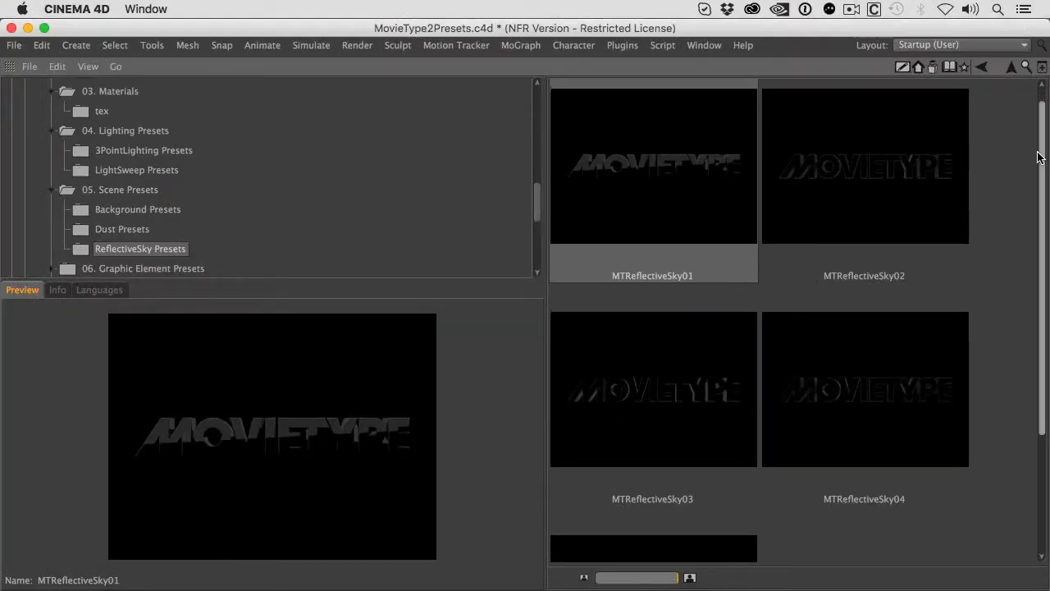
pyautogui.scroll(-3)
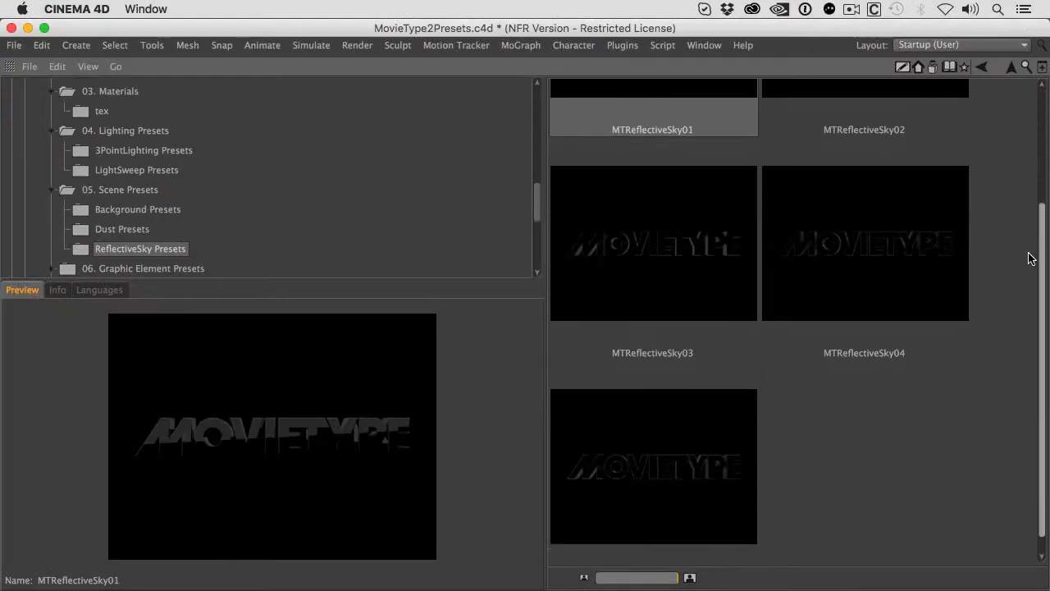
pyautogui.scroll(-3)
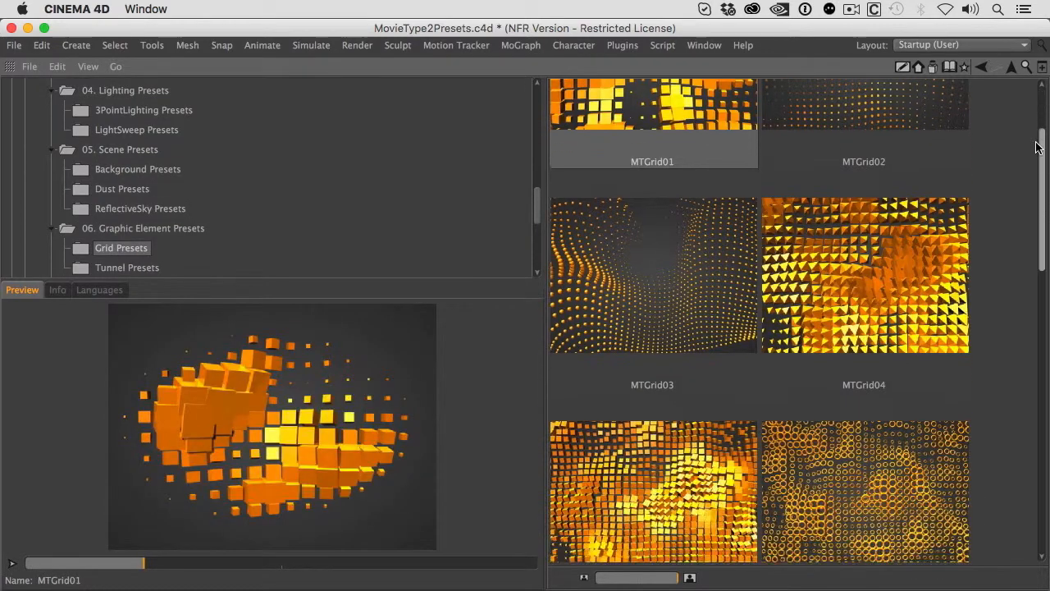
pyautogui.scroll(-3)
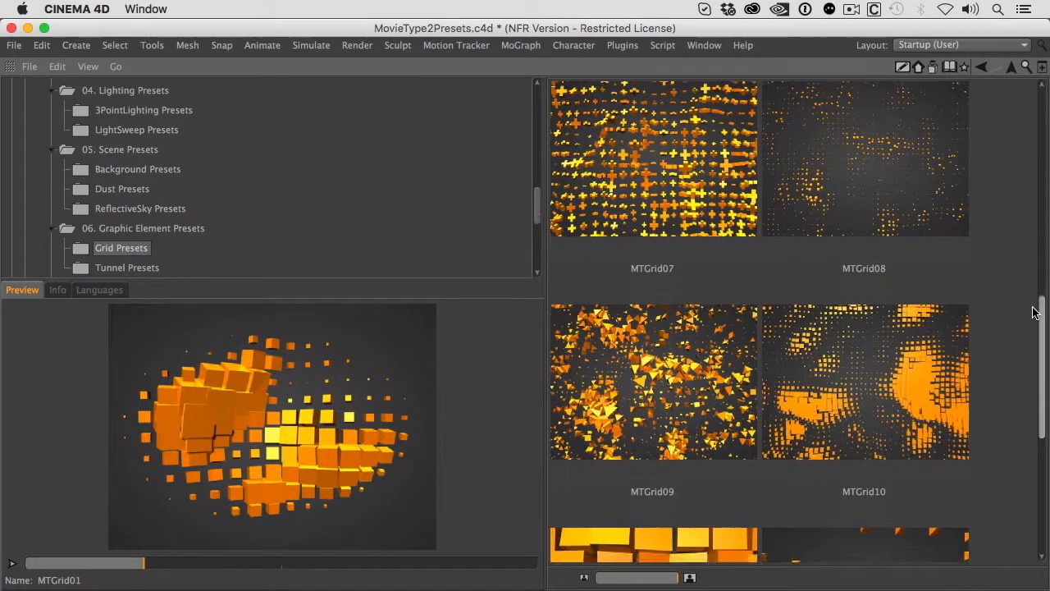
pyautogui.scroll(-3)
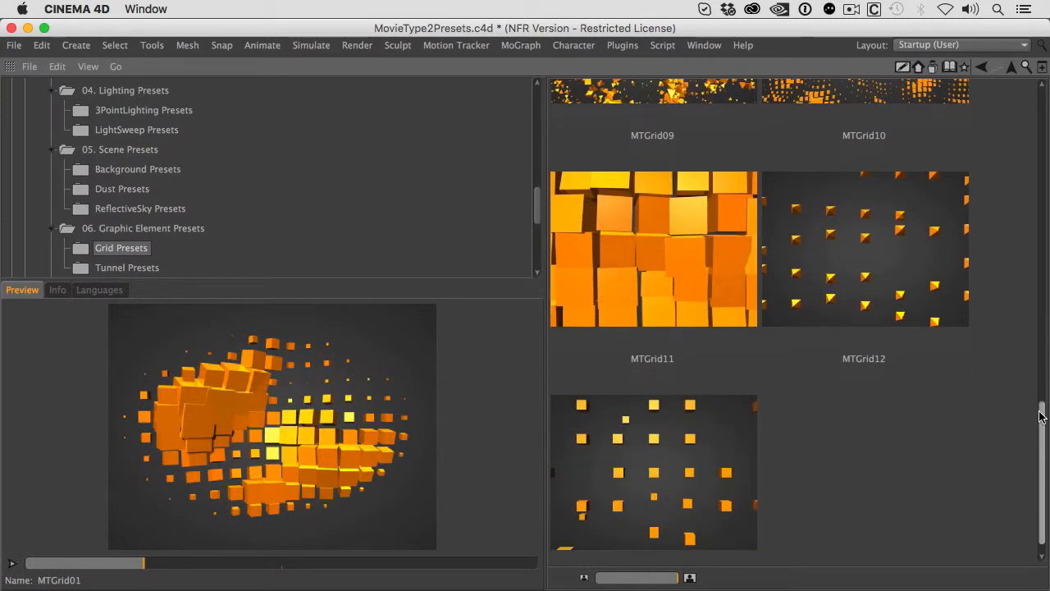
# - Browse the Tunnel graphic element presets collection
pyautogui.click(128, 266)
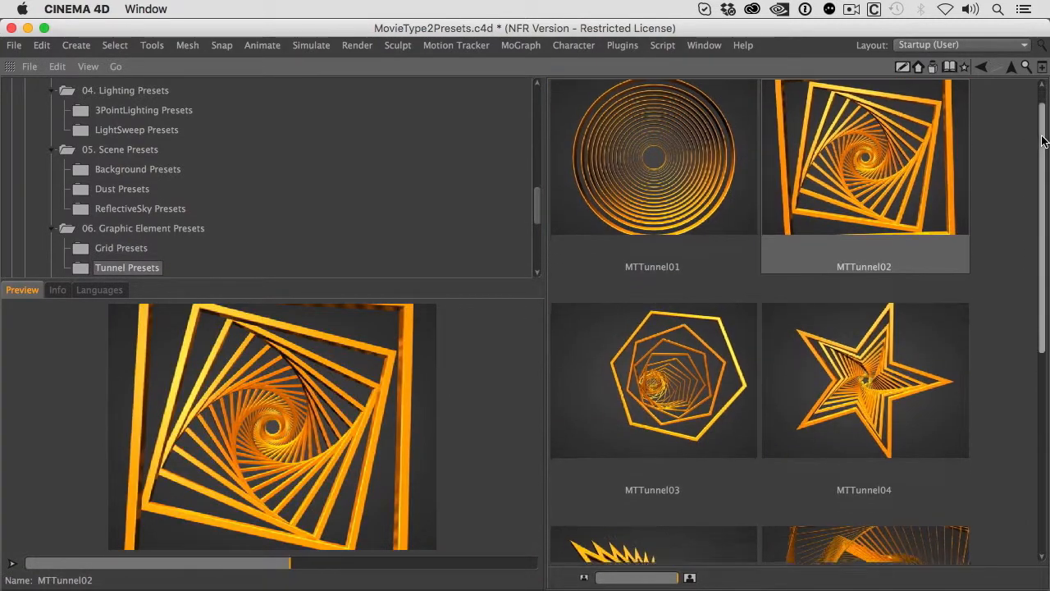
pyautogui.scroll(-3)
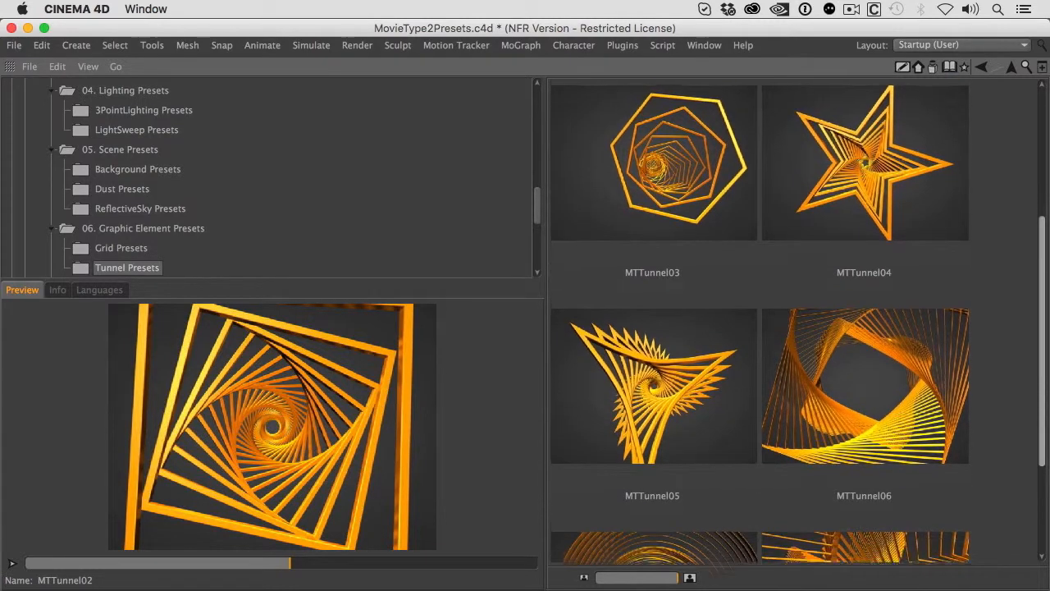
pyautogui.scroll(-3)
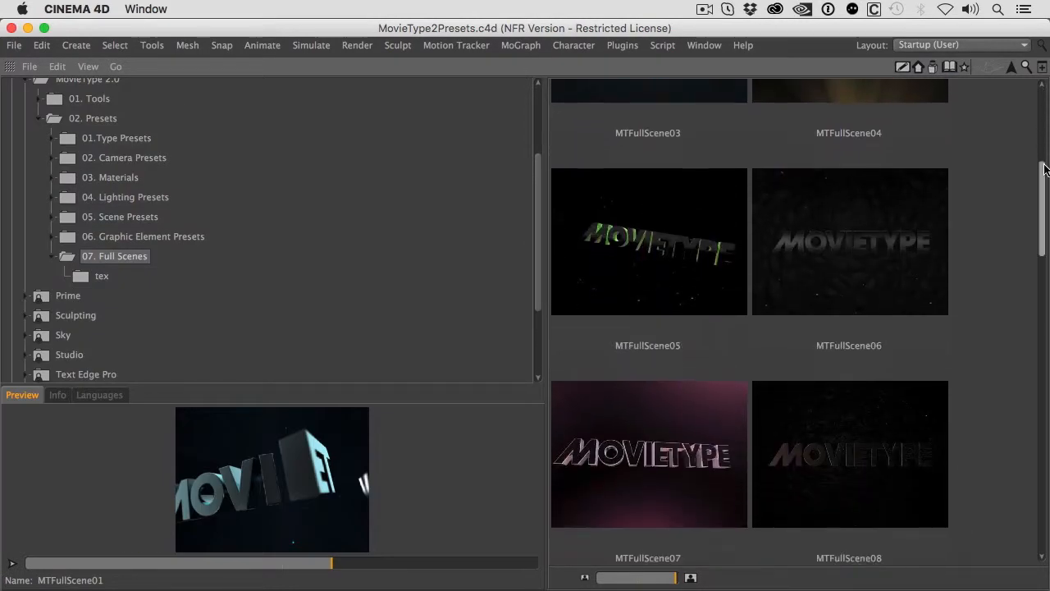
# - Scroll through the Full Scenes preset thumbnails before returning to the docked browser
pyautogui.scroll(-3)
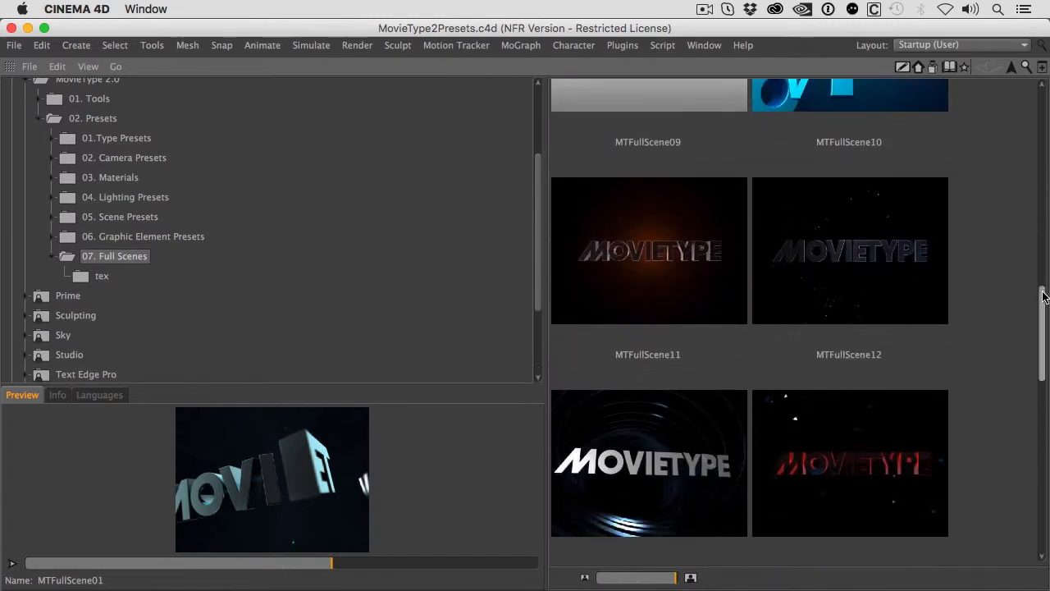
pyautogui.scroll(-3)
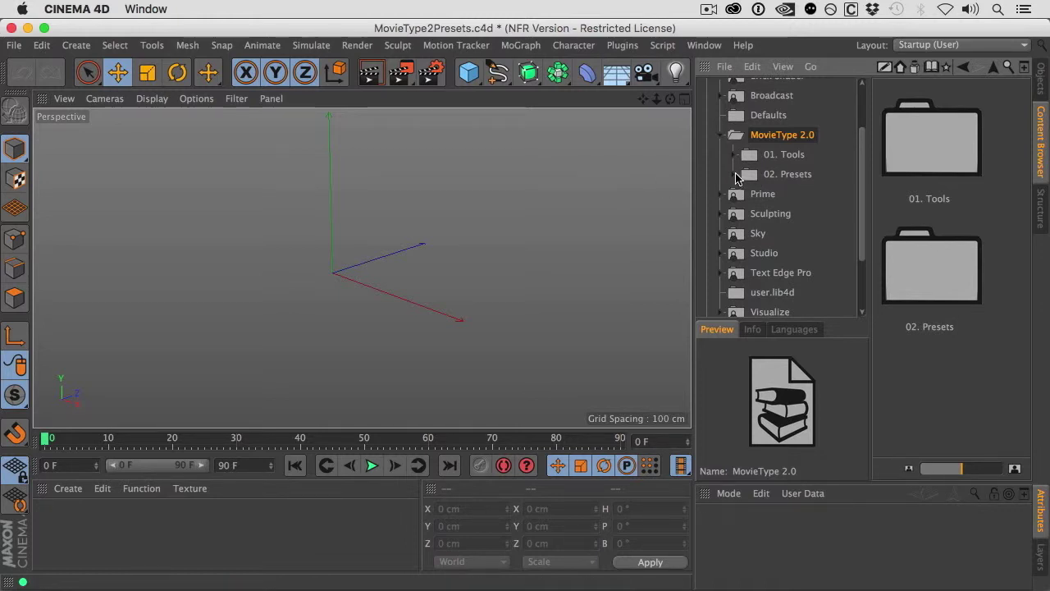
# - Open the Cascade type presets and load MTCascade01 into the scene
pyautogui.click(735, 174)
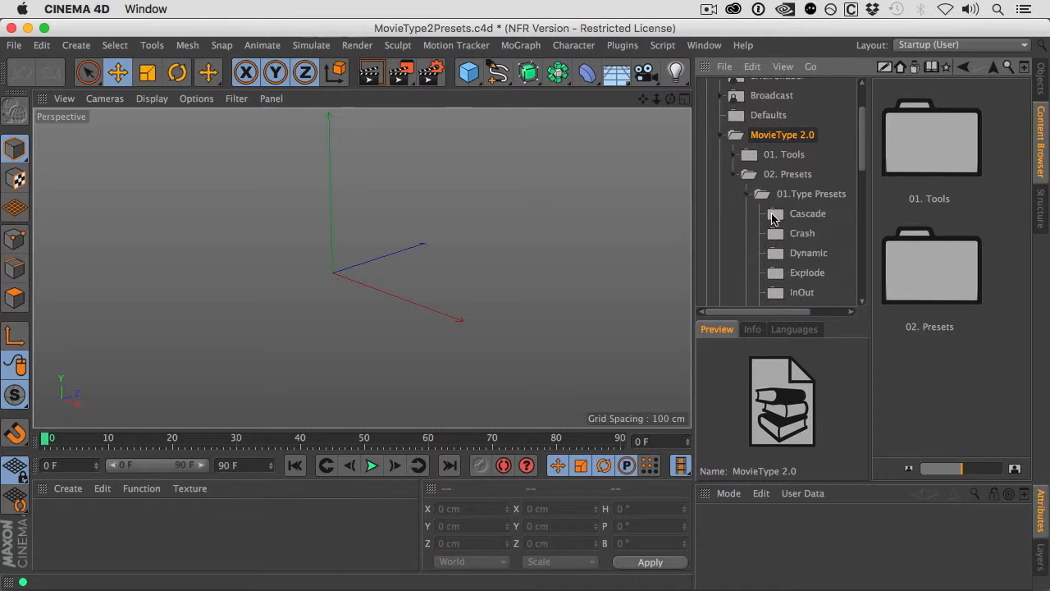
pyautogui.click(807, 214)
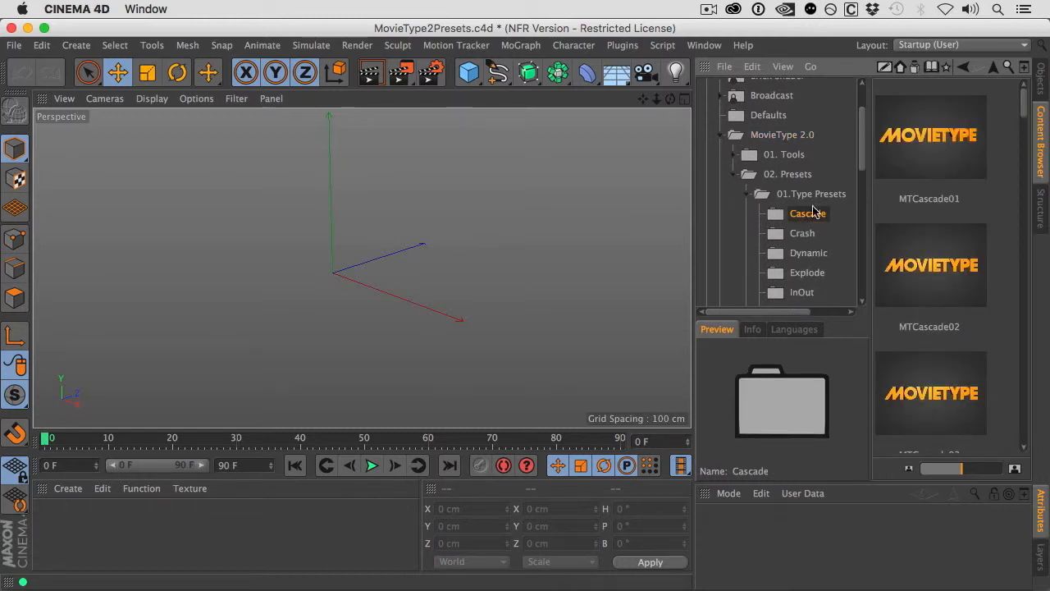
pyautogui.click(929, 134)
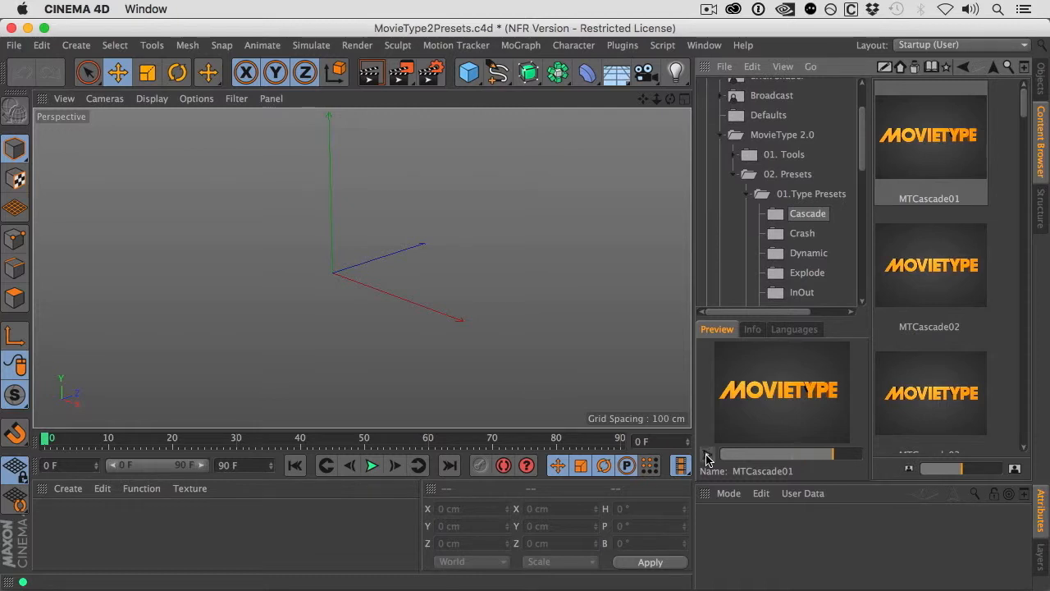
pyautogui.doubleClick(929, 135)
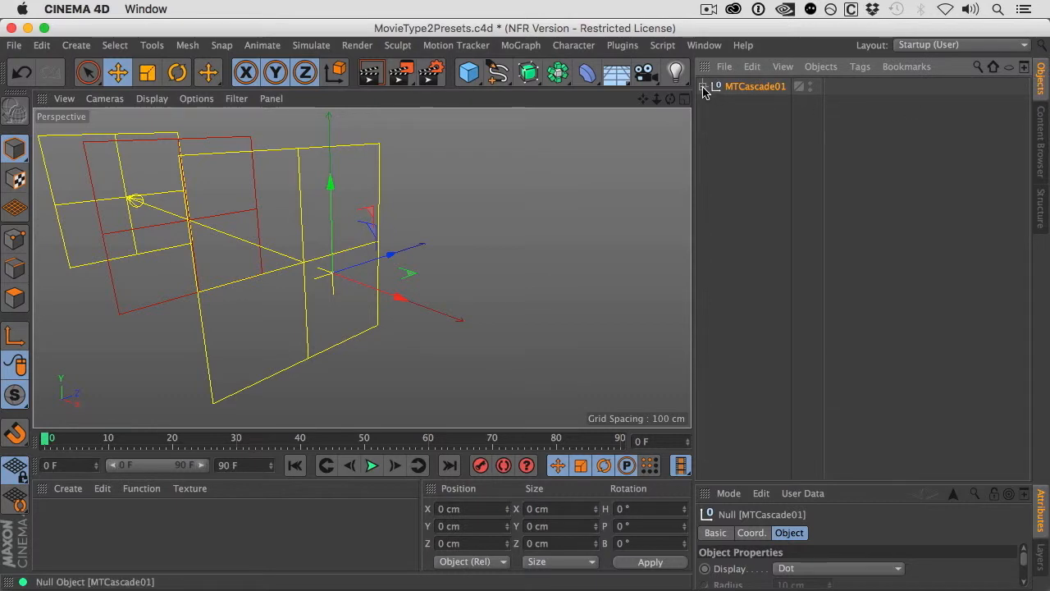
# - Expand MTCascade01 to reveal its TextSetUp children, then go back to the preset library
pyautogui.click(709, 85)
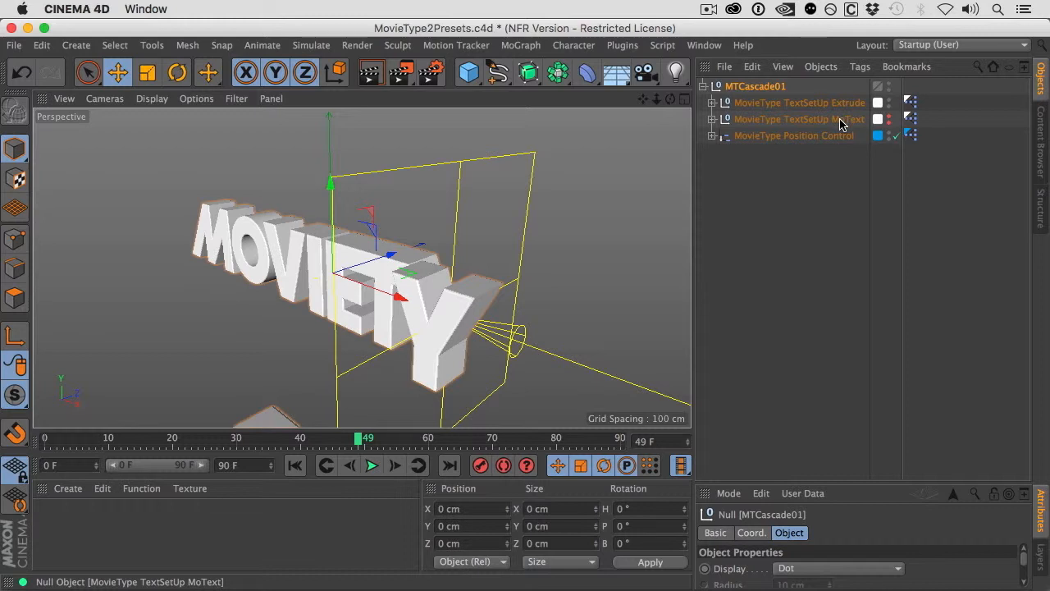
pyautogui.click(799, 102)
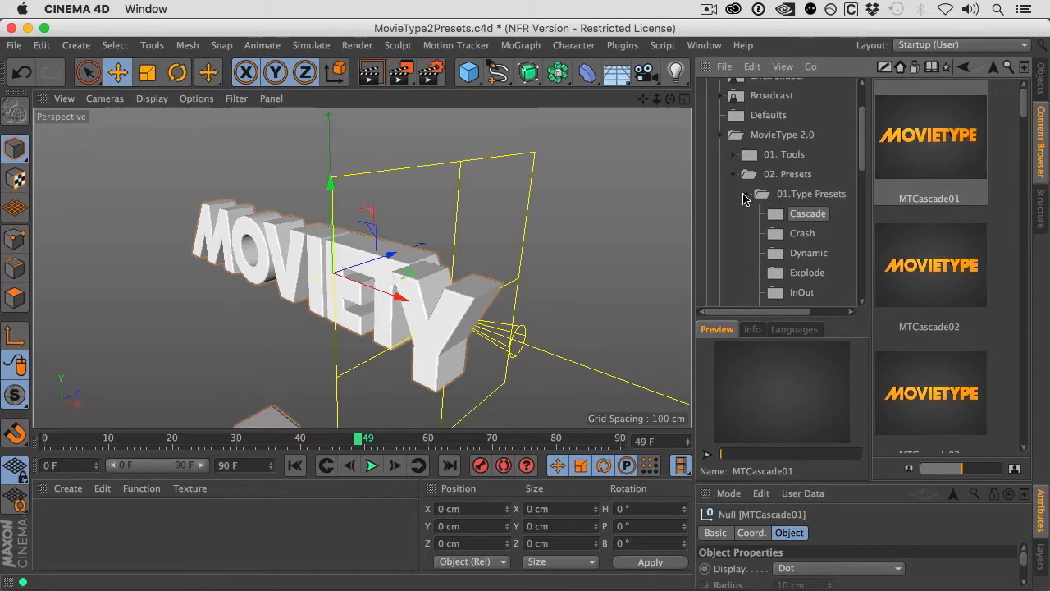
# - Open Camera Presets > Camera Helix and add the MTHelix01 camera preset to the scene
pyautogui.click(749, 194)
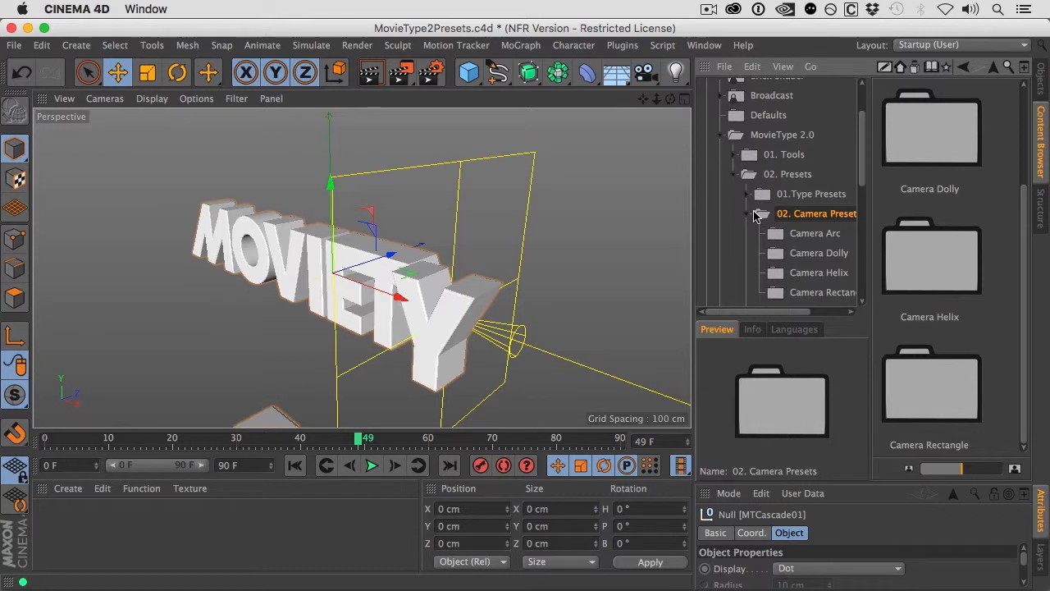
pyautogui.click(819, 273)
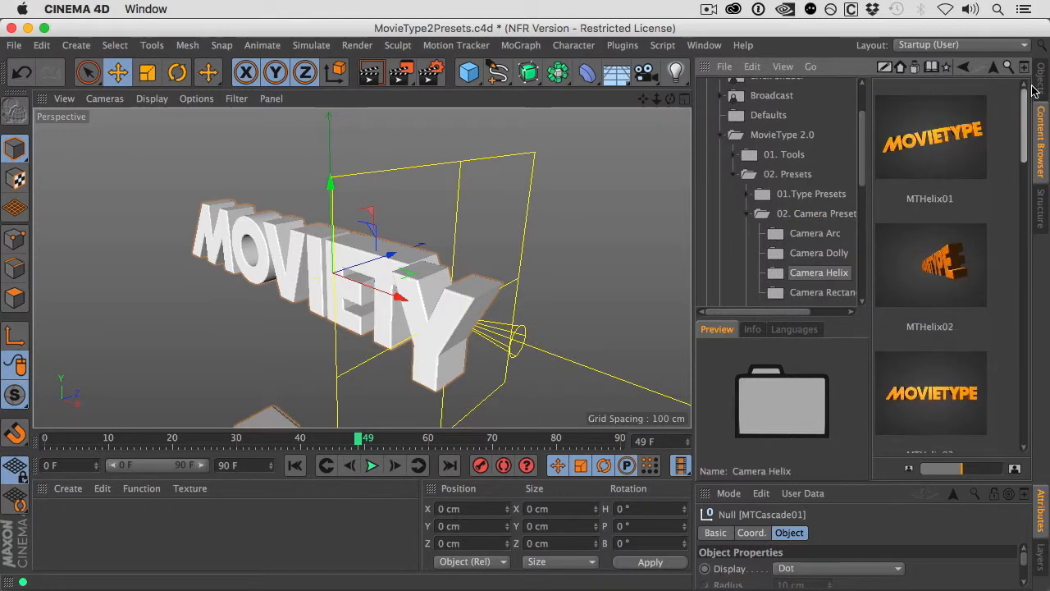
pyautogui.click(929, 135)
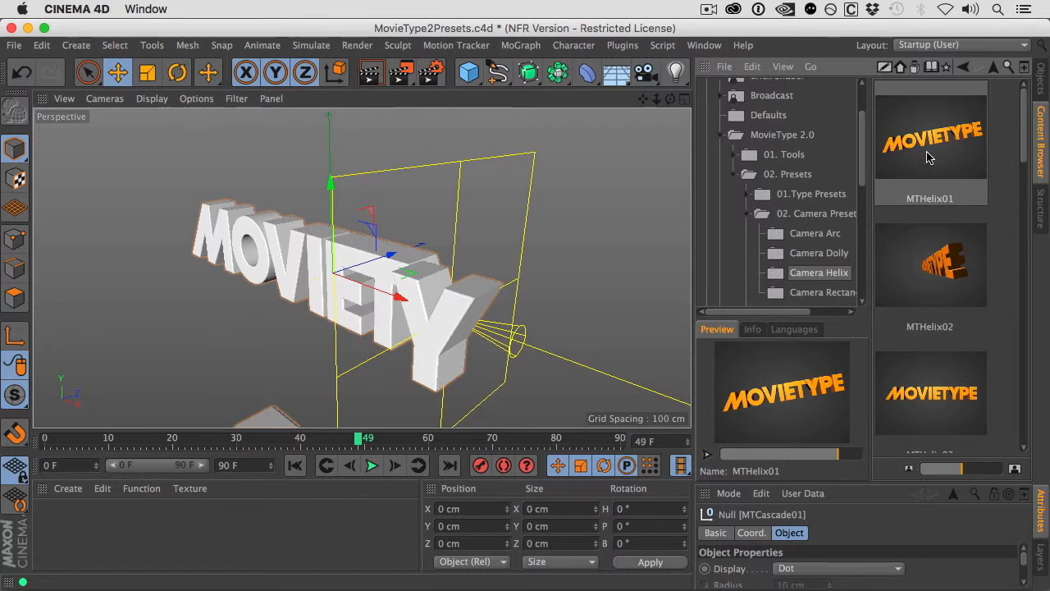
pyautogui.click(929, 140)
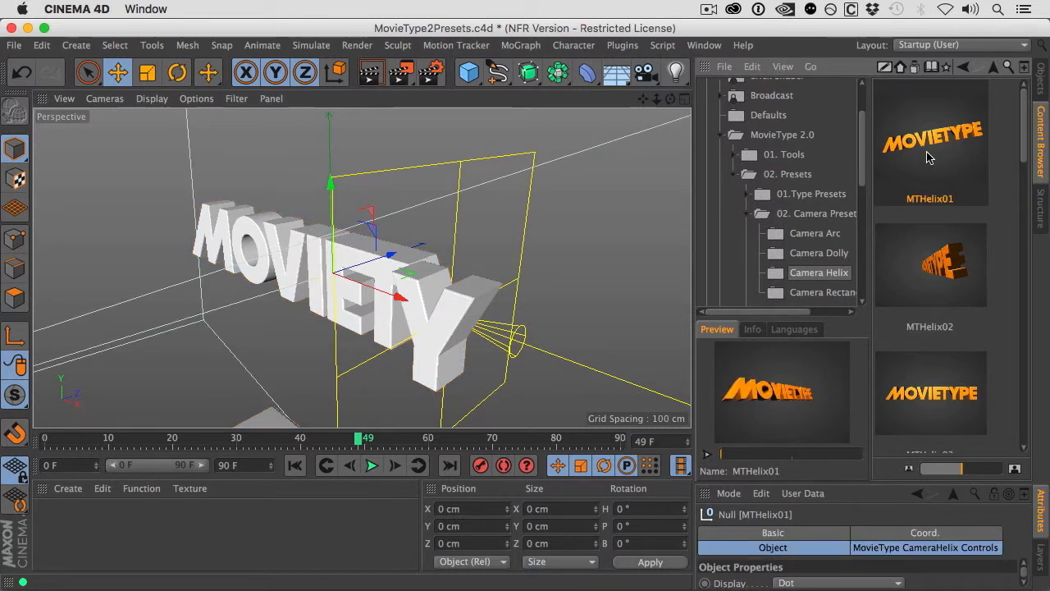
# - View the scene through the MTCameraHelix camera and play its animation forwards
pyautogui.click(105, 98)
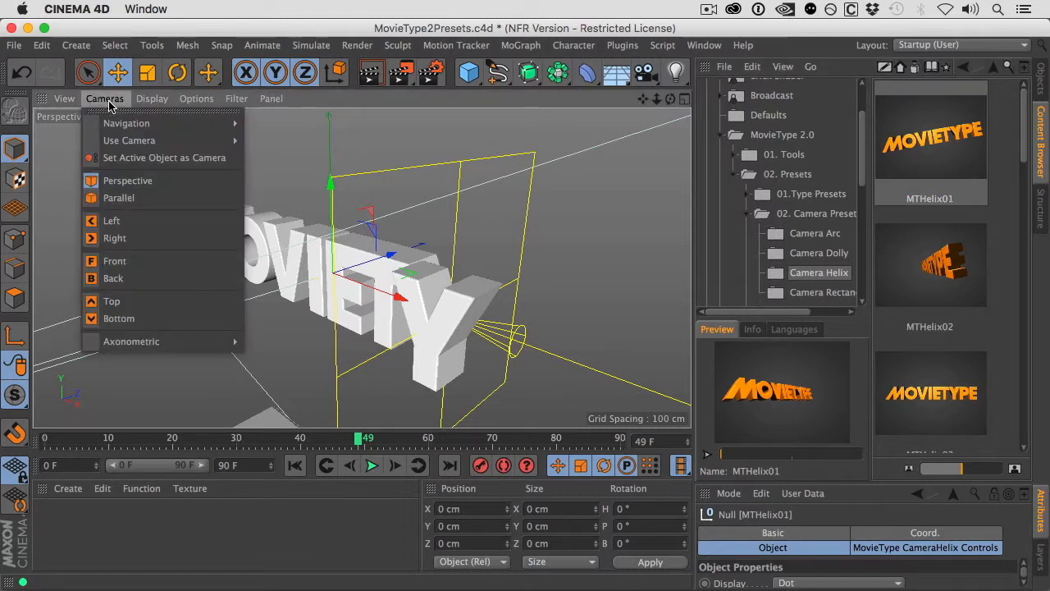
pyautogui.moveTo(128, 139)
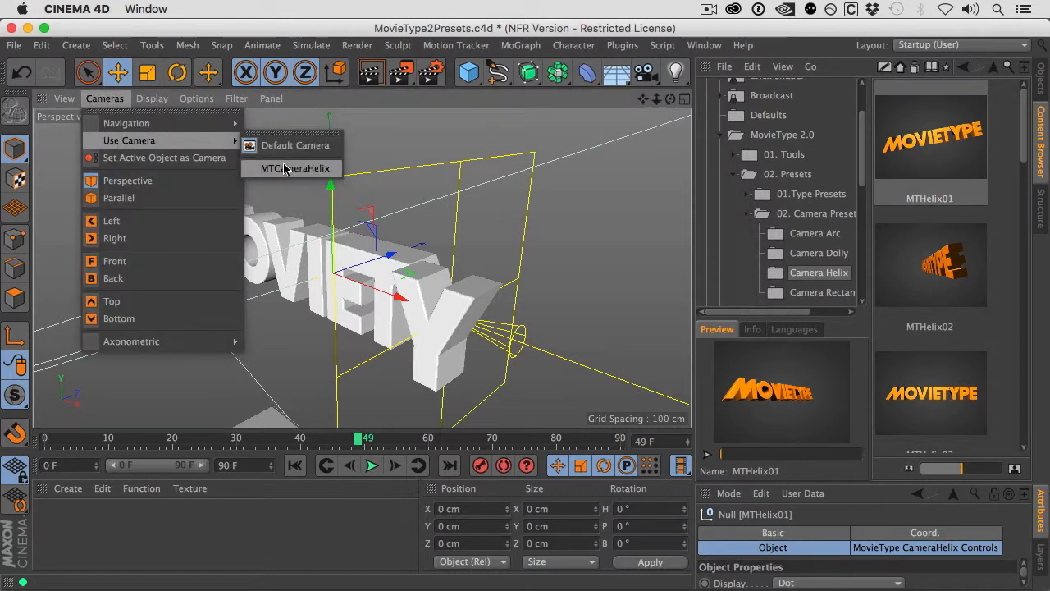
pyautogui.click(295, 167)
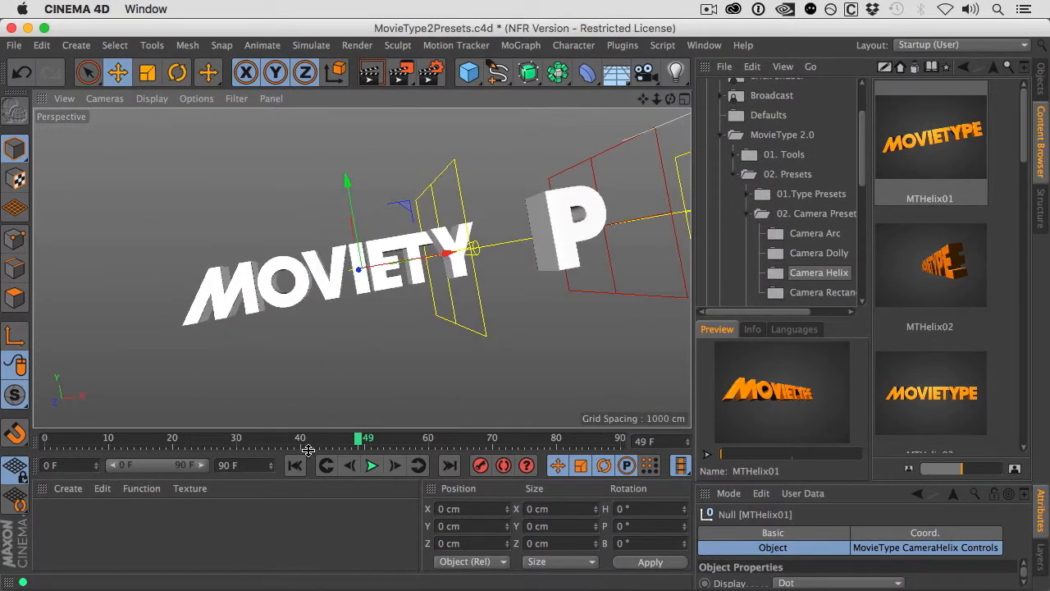
pyautogui.click(371, 466)
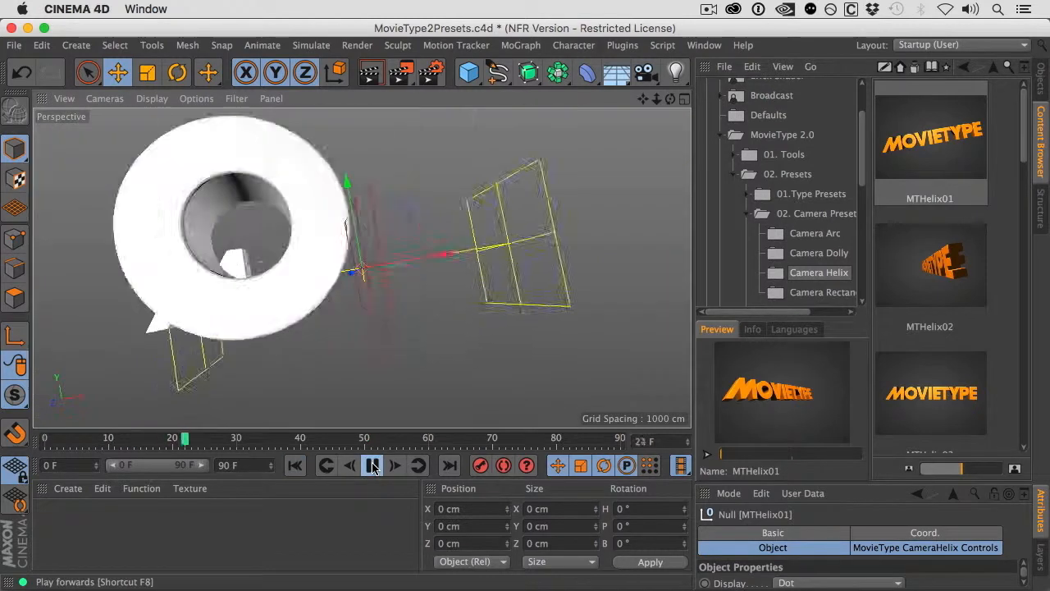
pyautogui.click(372, 466)
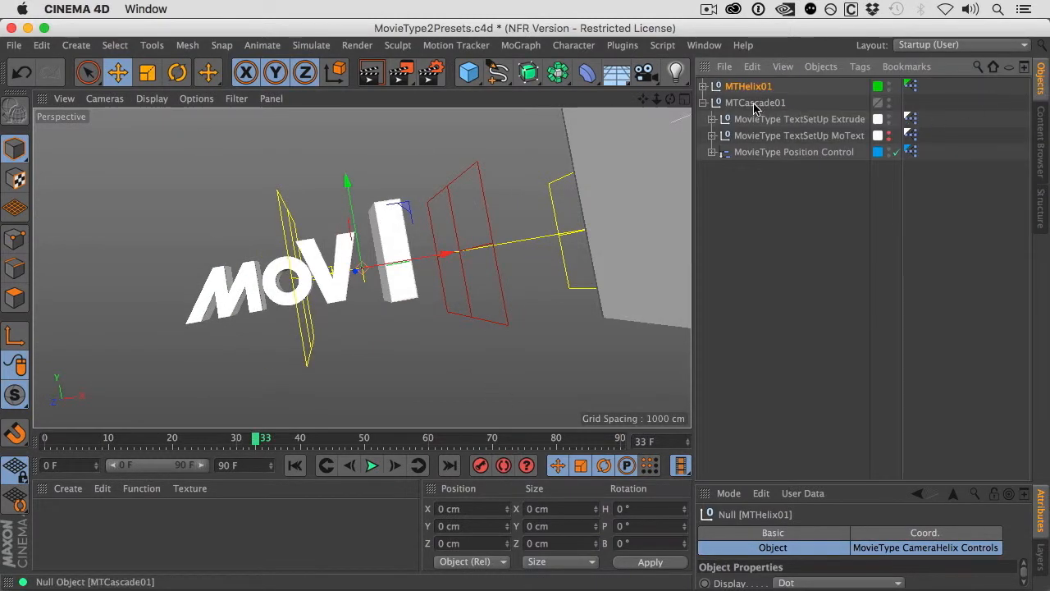
# - Select MTCascade01 and show its MovieType Position Control timing settings
pyautogui.click(755, 101)
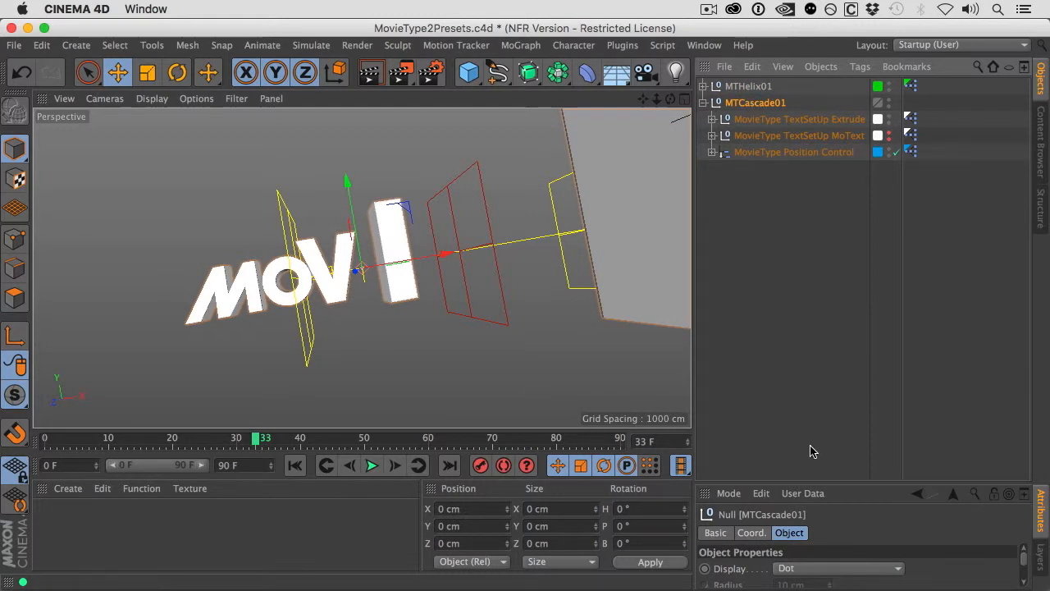
pyautogui.click(755, 102)
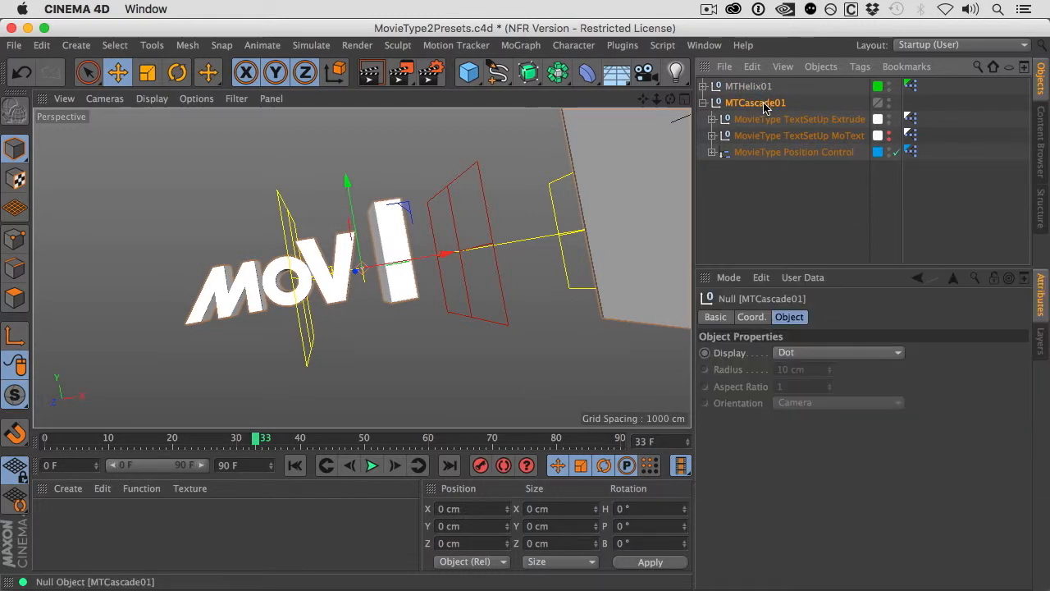
pyautogui.click(794, 151)
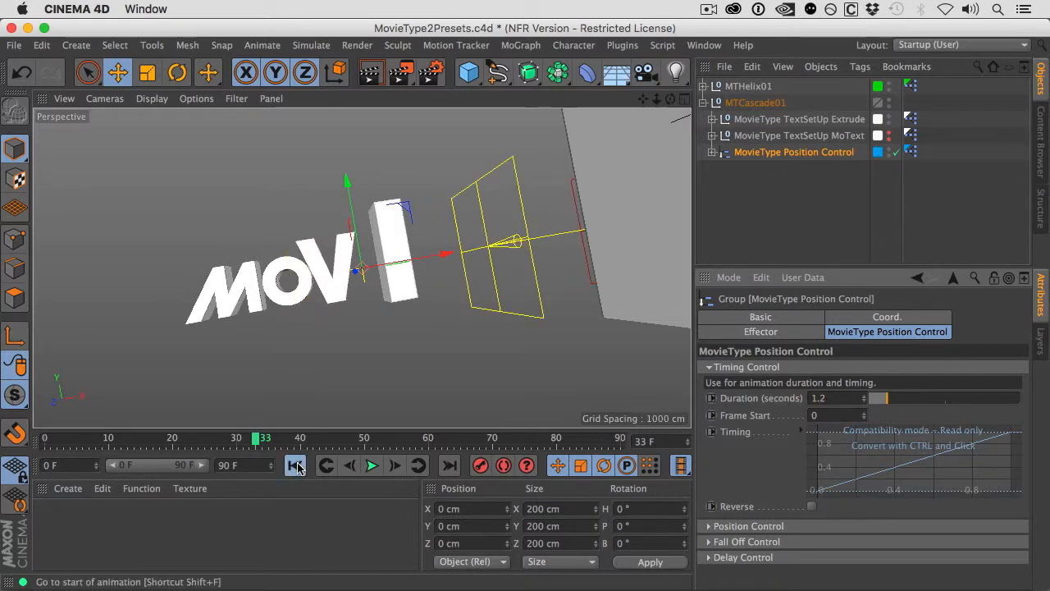
# - Play the animation until the letters cascade into the full MOVIETYPE title
pyautogui.click(371, 466)
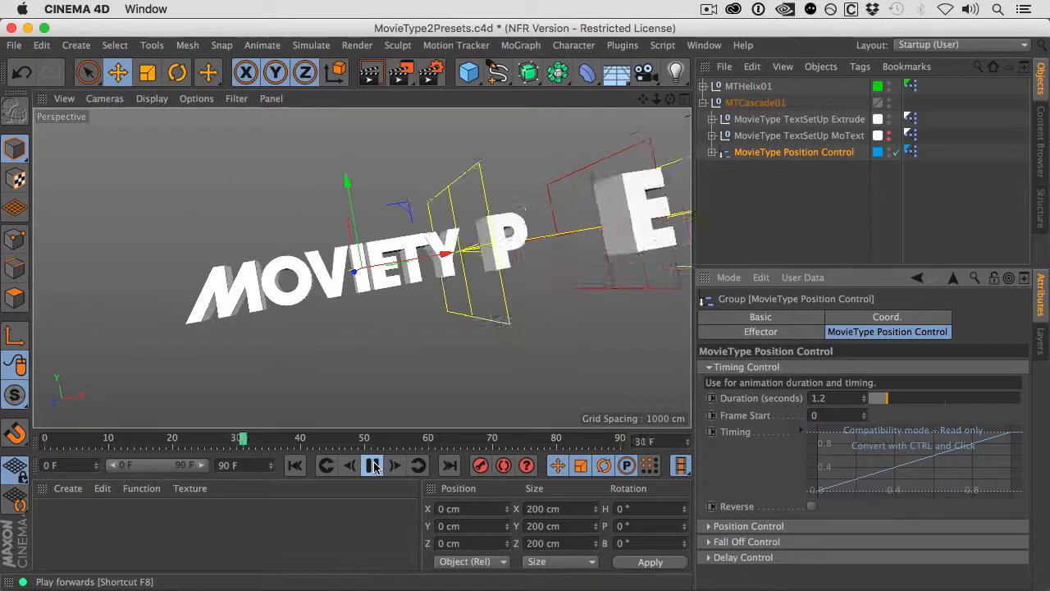
pyautogui.click(372, 465)
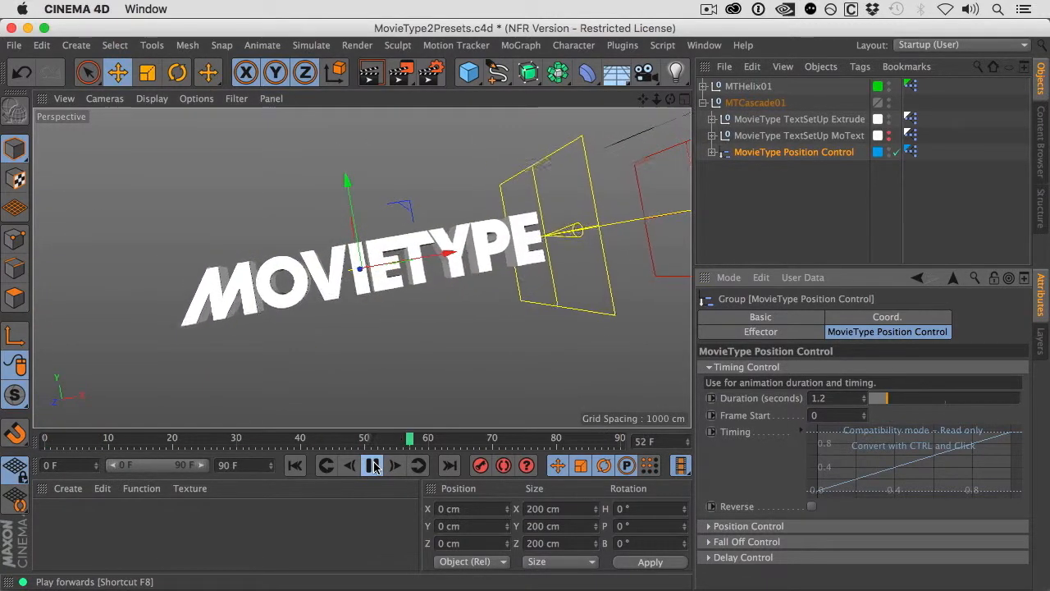
pyautogui.click(371, 466)
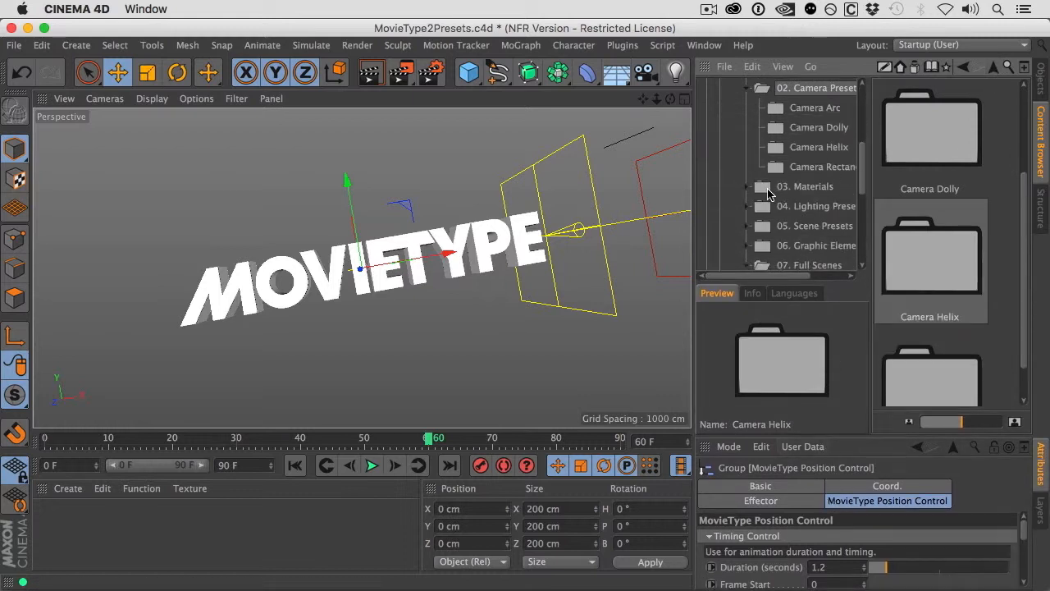
# - Load the glossy white 42_01 material plus the red and black glossy materials from the Materials presets
pyautogui.click(805, 187)
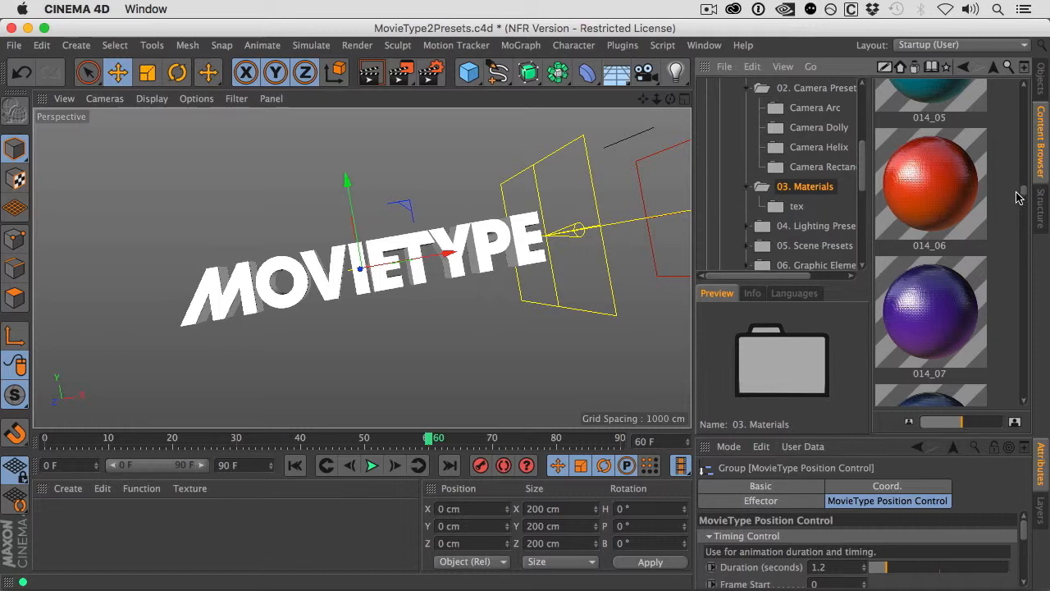
pyautogui.scroll(-3)
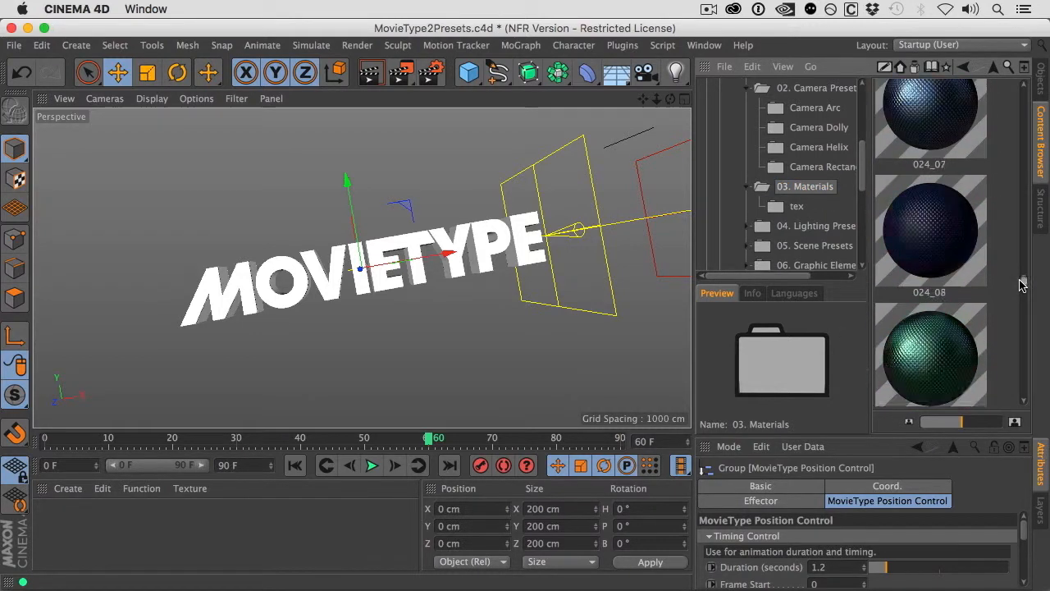
pyautogui.scroll(-3)
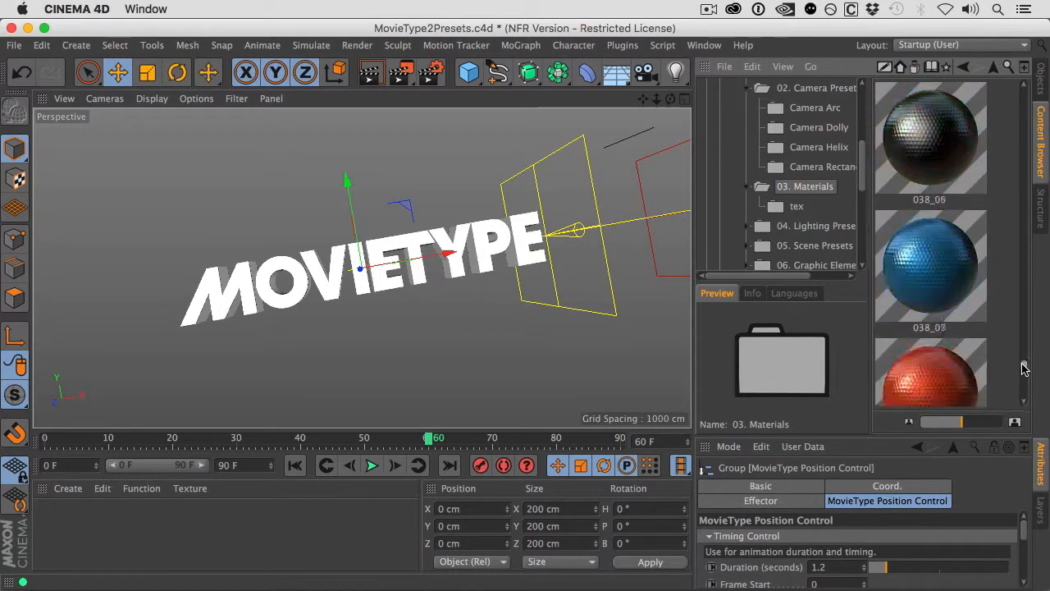
pyautogui.scroll(-3)
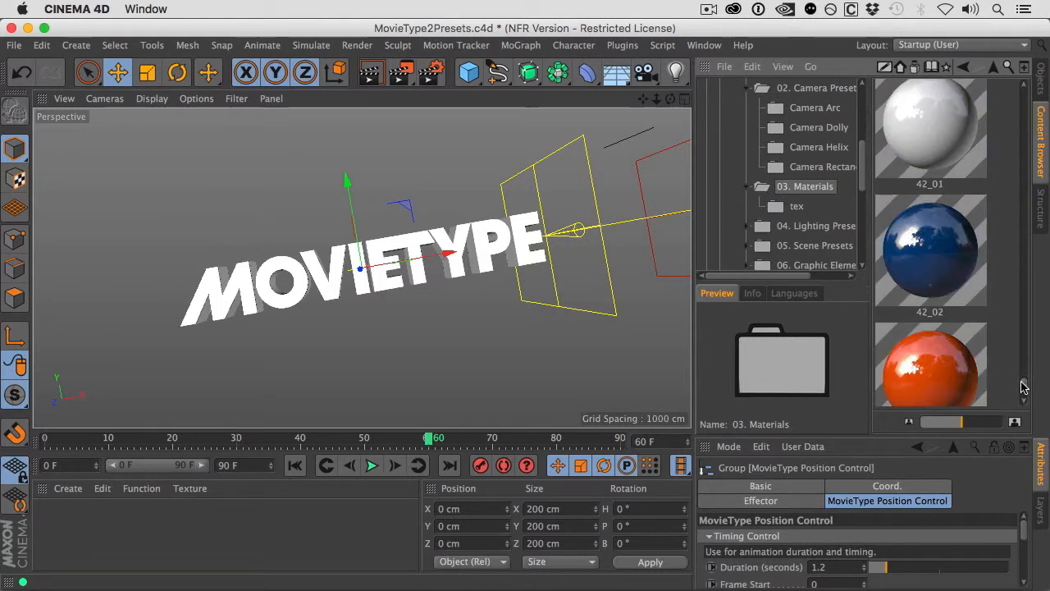
pyautogui.click(929, 128)
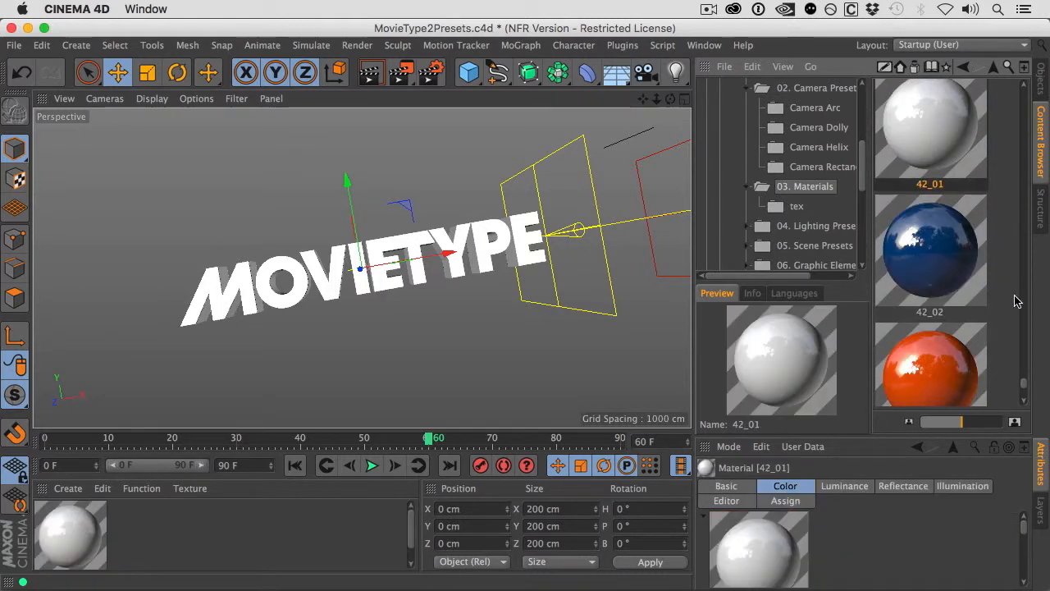
pyautogui.scroll(-3)
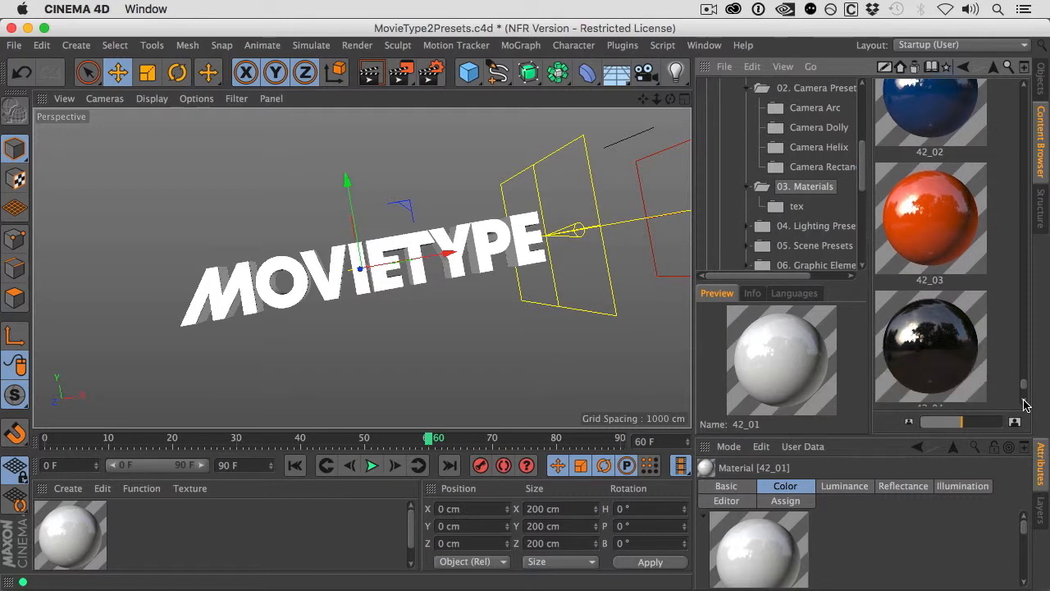
pyautogui.click(929, 250)
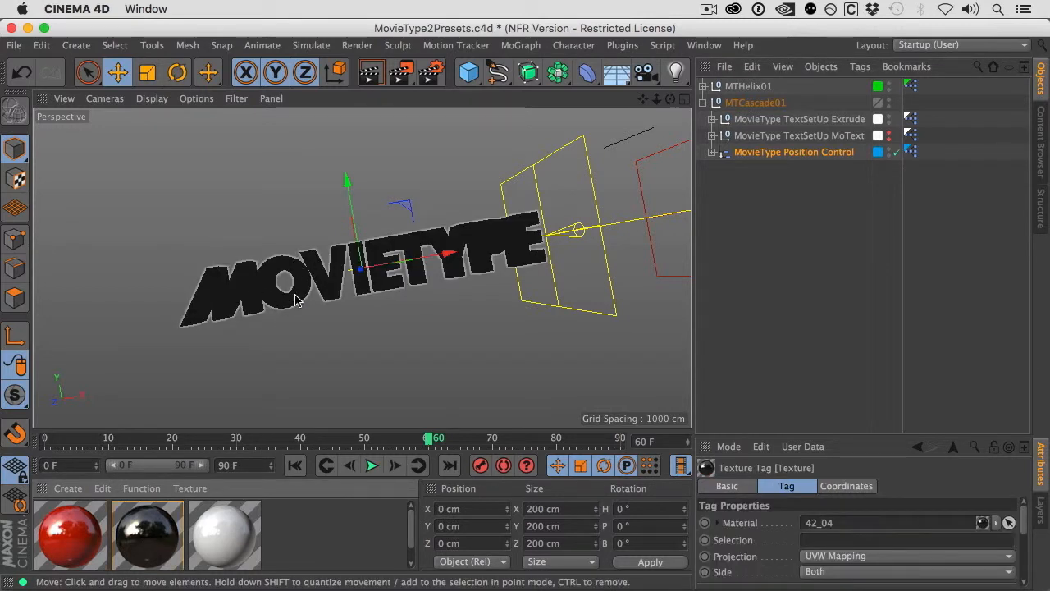
pyautogui.moveTo(289, 268)
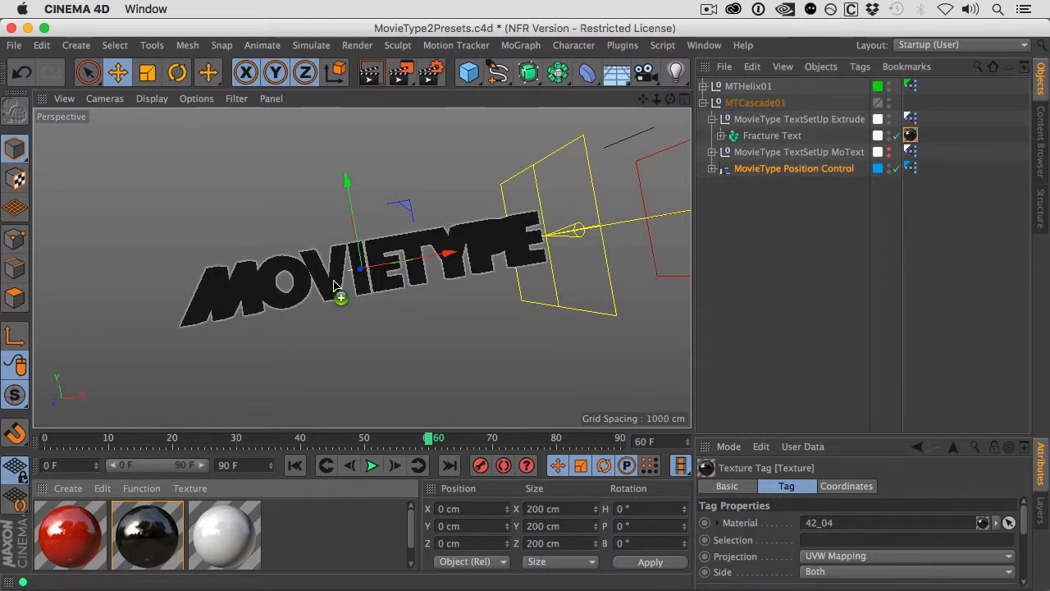
# - Apply the red material restricted to Selection C1 and the white 42_01 material to Selection R1
pyautogui.click(926, 134)
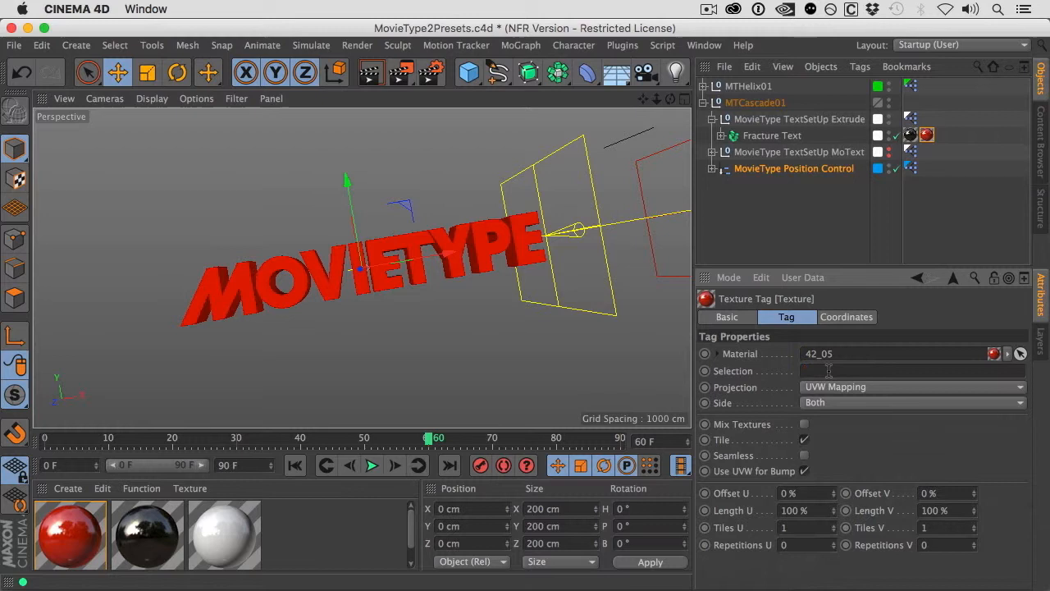
pyautogui.write('C1')
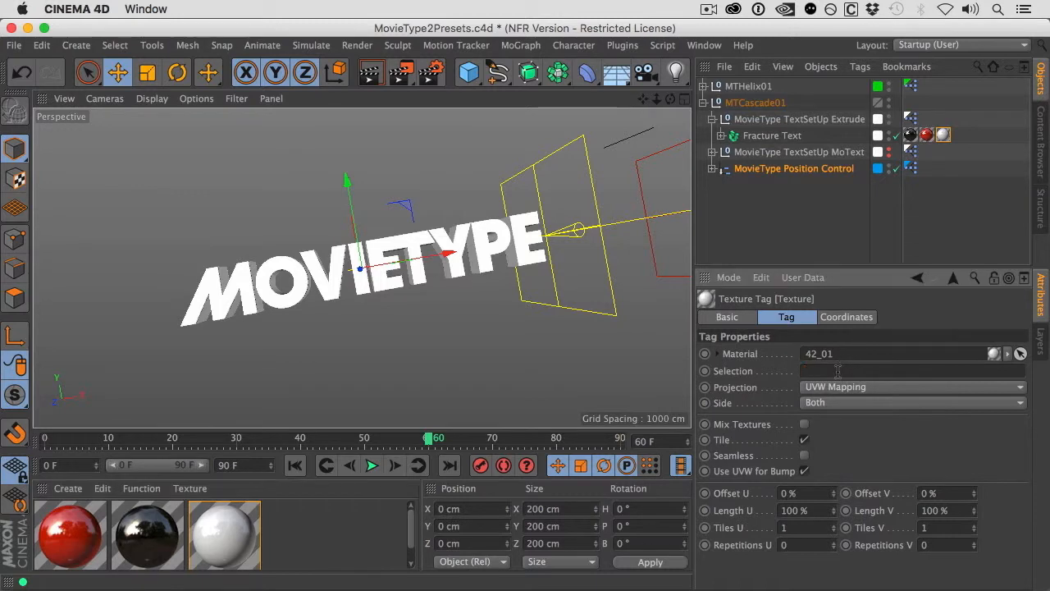
pyautogui.write('R1')
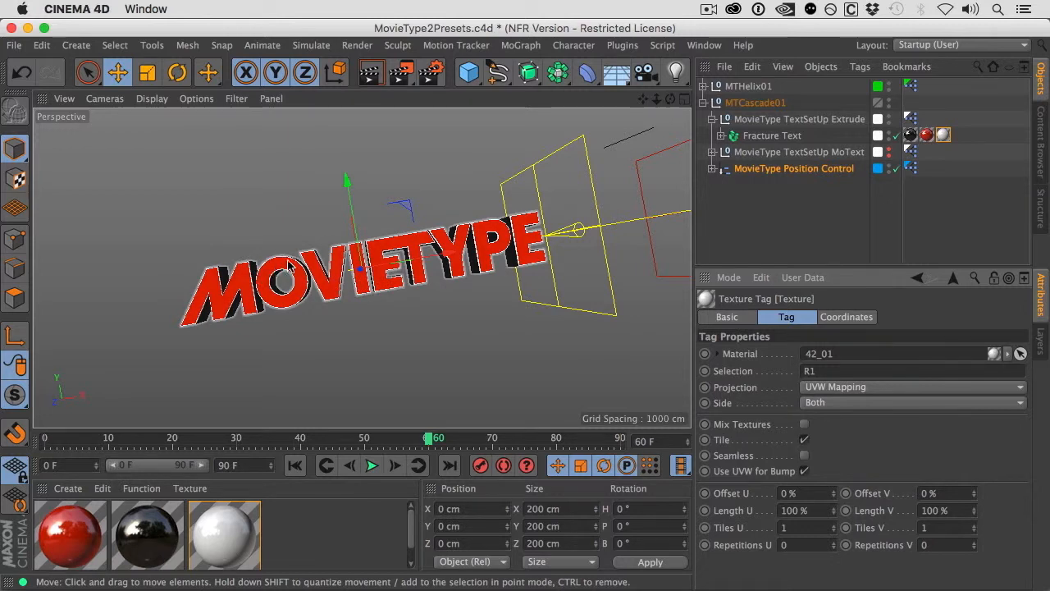
pyautogui.moveTo(310, 286)
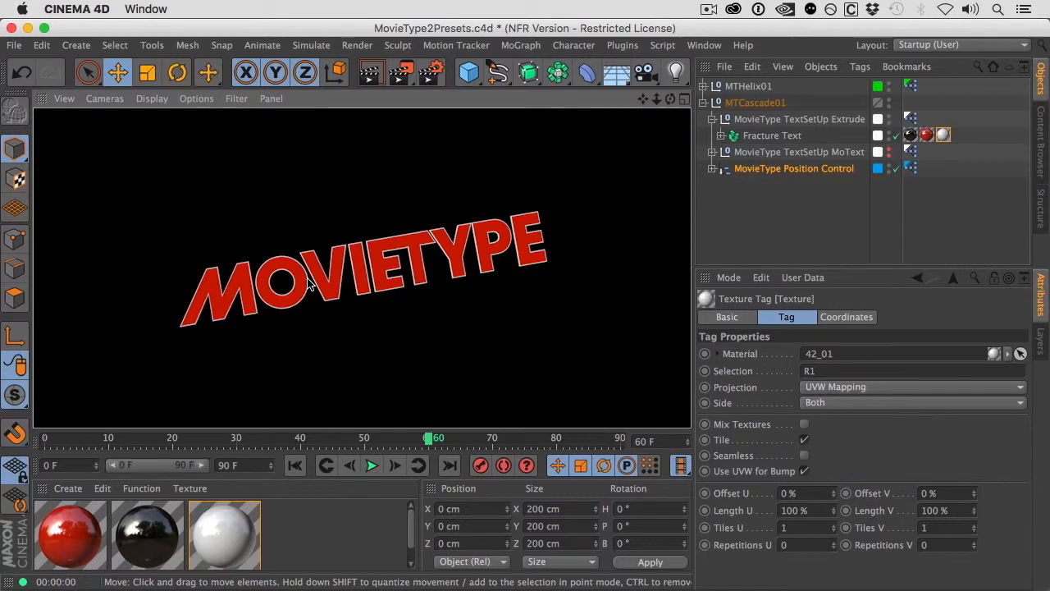
pyautogui.moveTo(752, 151)
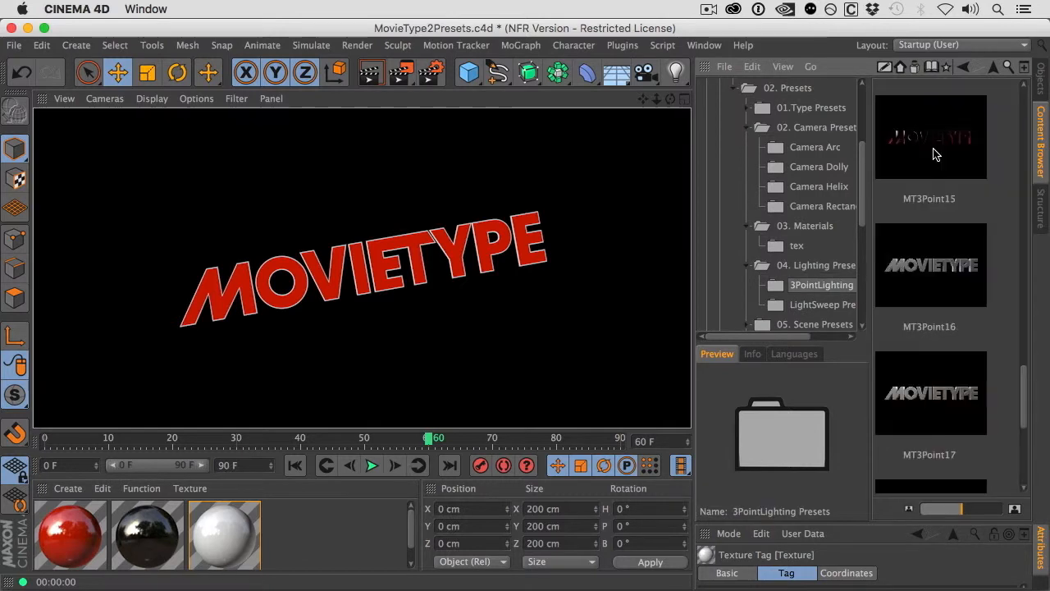
# - Load the MT3Point14 three-point lighting preset from 3PointLighting
pyautogui.scroll(-3)
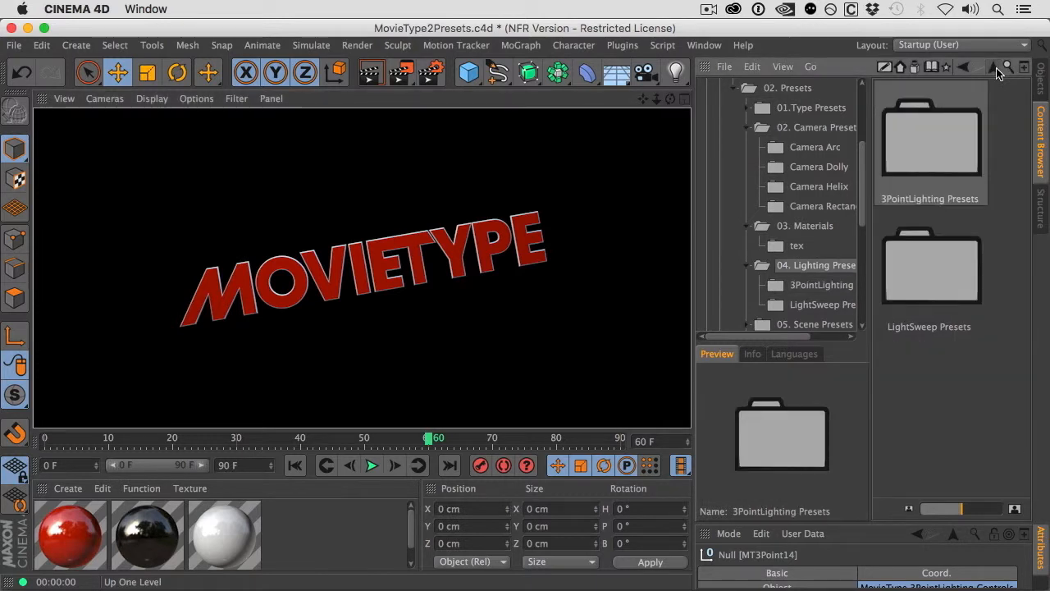
# - Adjust MTBackground07's Width and Height so the white cube wall fills the view
pyautogui.scroll(-3)
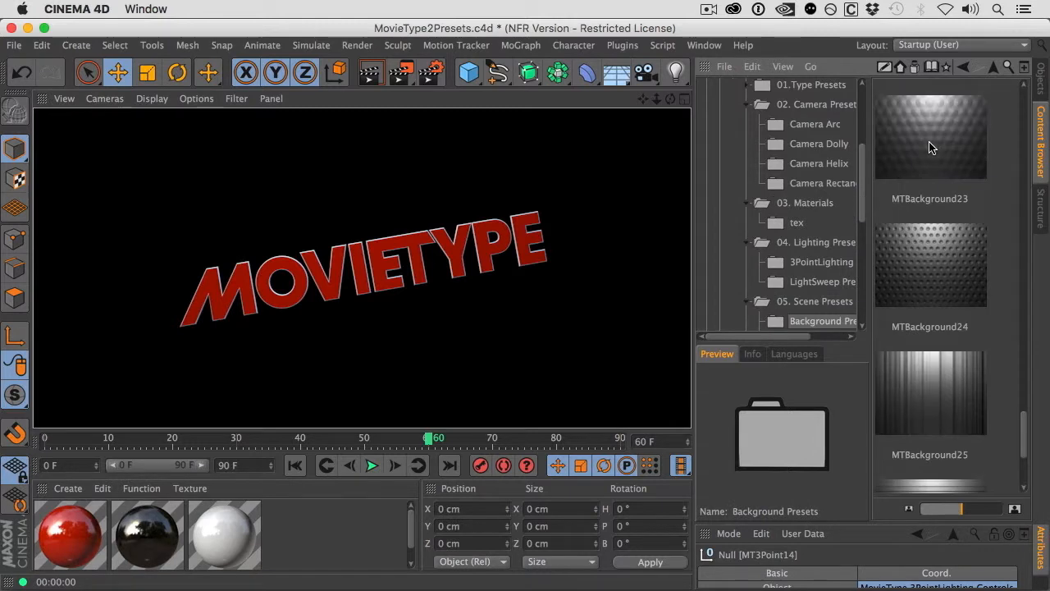
pyautogui.moveTo(1024, 427)
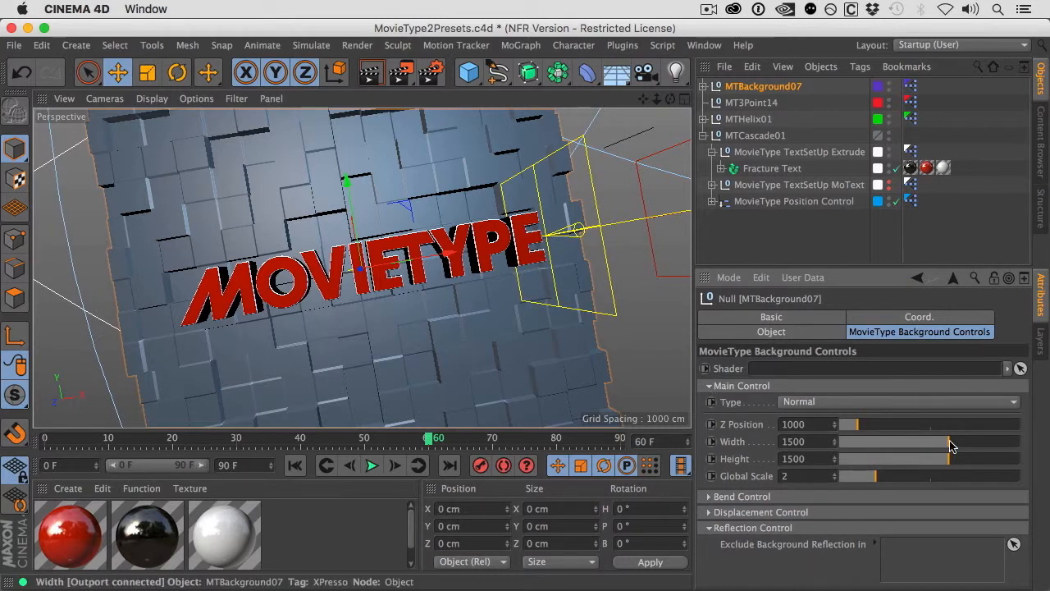
pyautogui.moveTo(952, 442); pyautogui.dragTo(1021, 441)
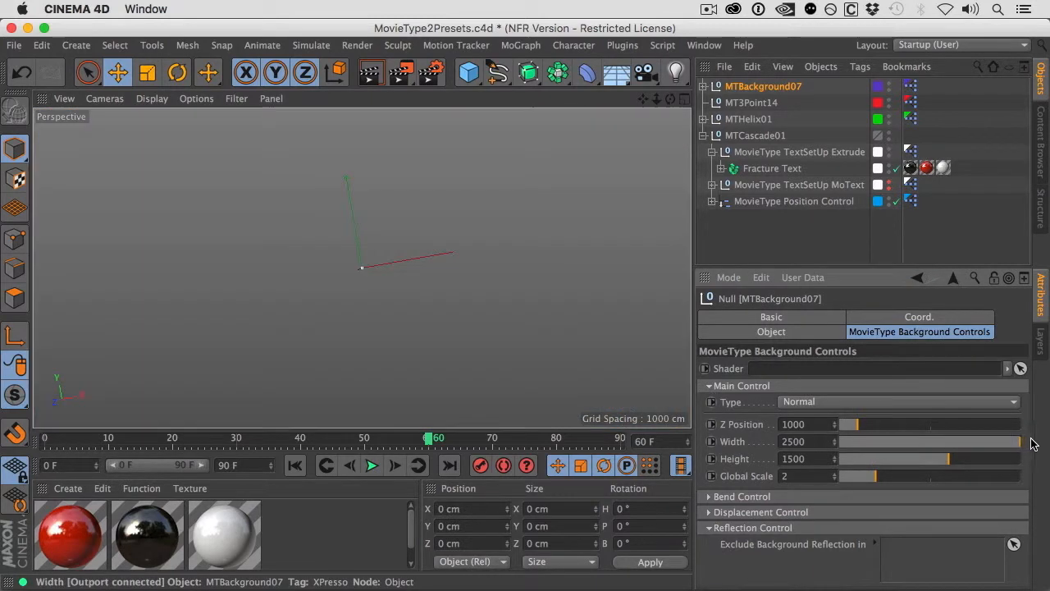
pyautogui.moveTo(1018, 442); pyautogui.dragTo(1002, 442)
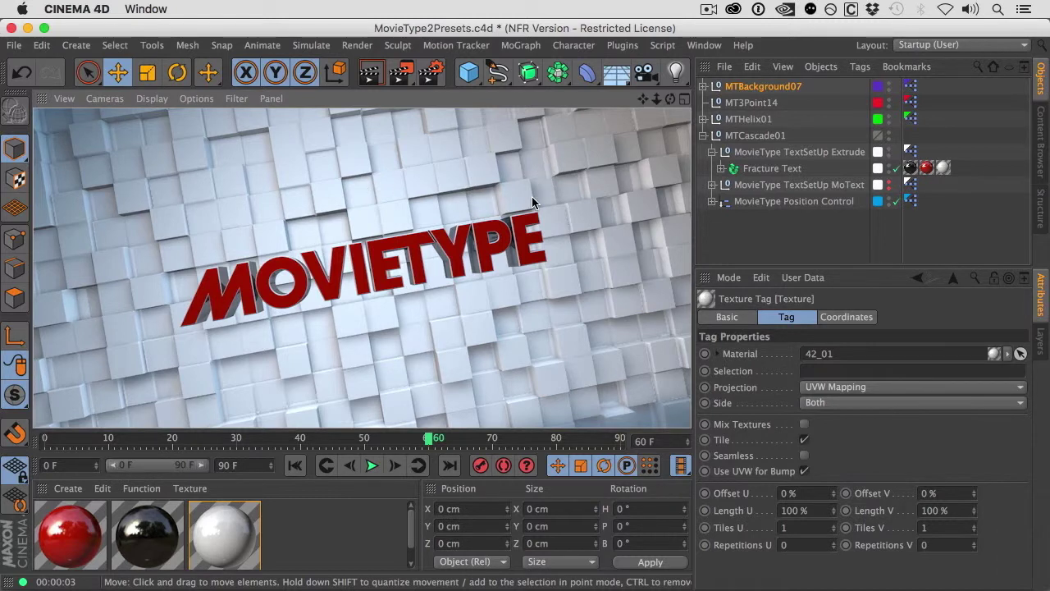
pyautogui.moveTo(509, 233)
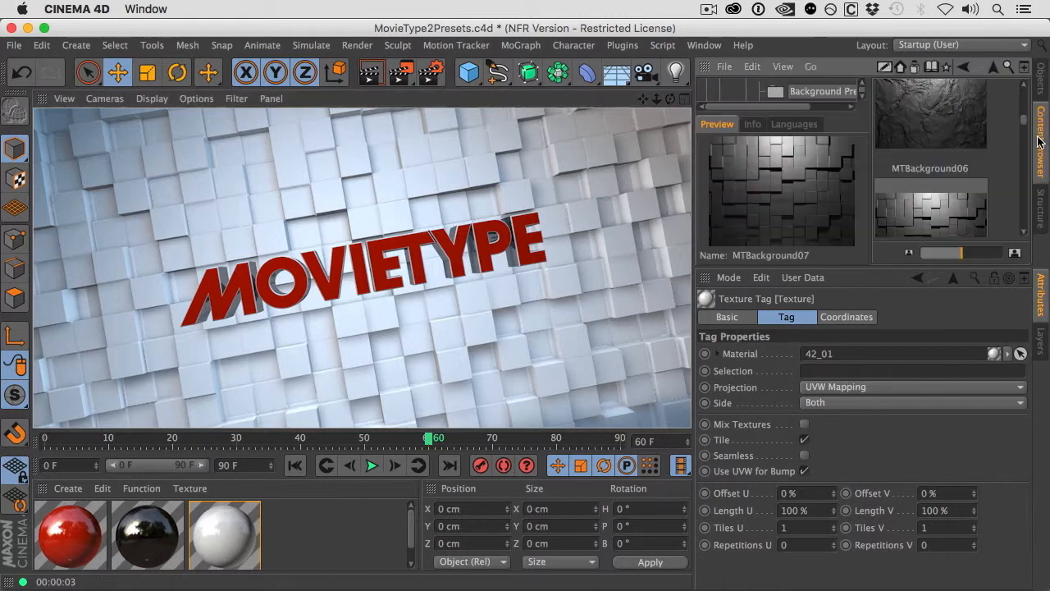
# - Load MTReflectiveSky01 from ReflectiveSky Presets and expand its Reflection Control to exclude MTBackground07
pyautogui.click(982, 66)
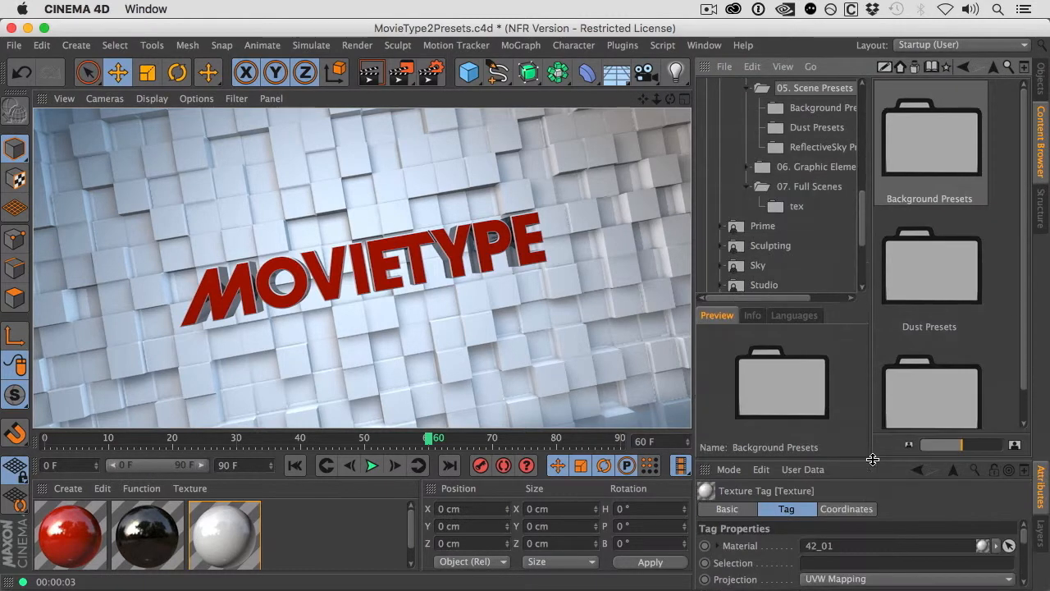
pyautogui.scroll(-3)
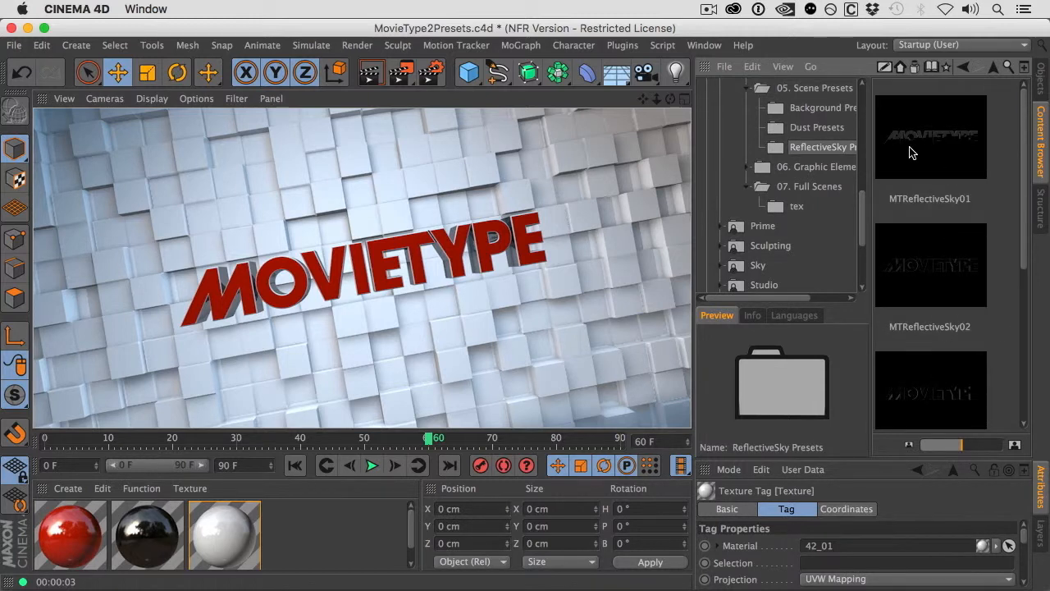
pyautogui.moveTo(915, 148)
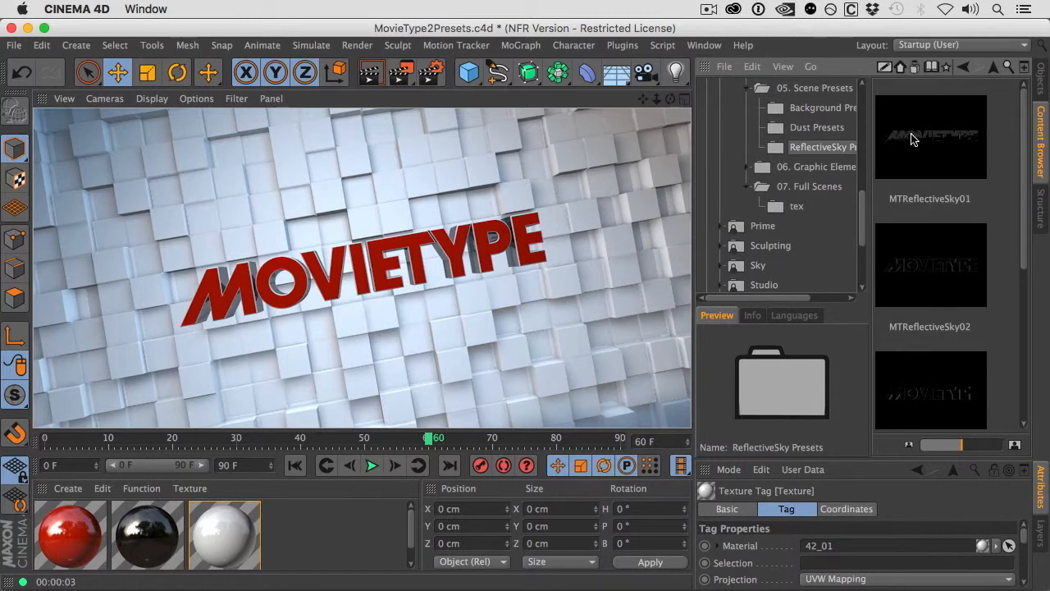
pyautogui.click(929, 134)
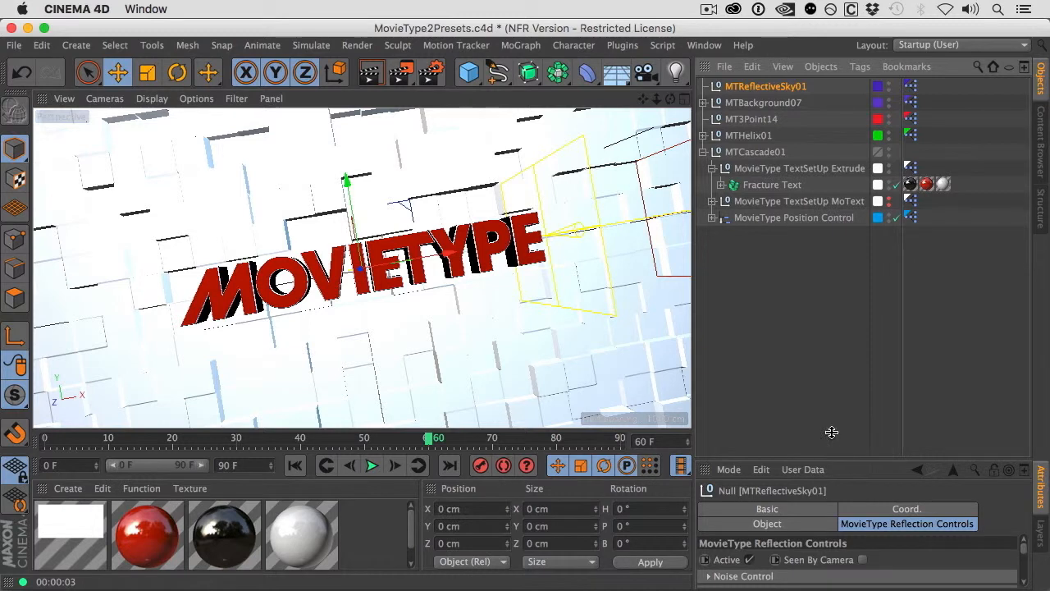
pyautogui.click(751, 447)
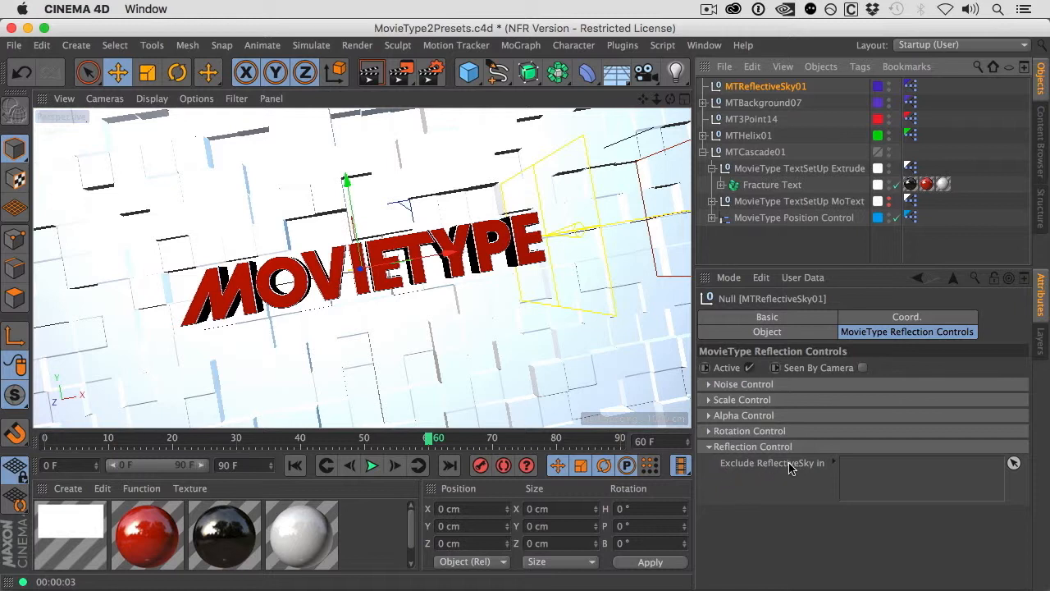
pyautogui.moveTo(798, 470)
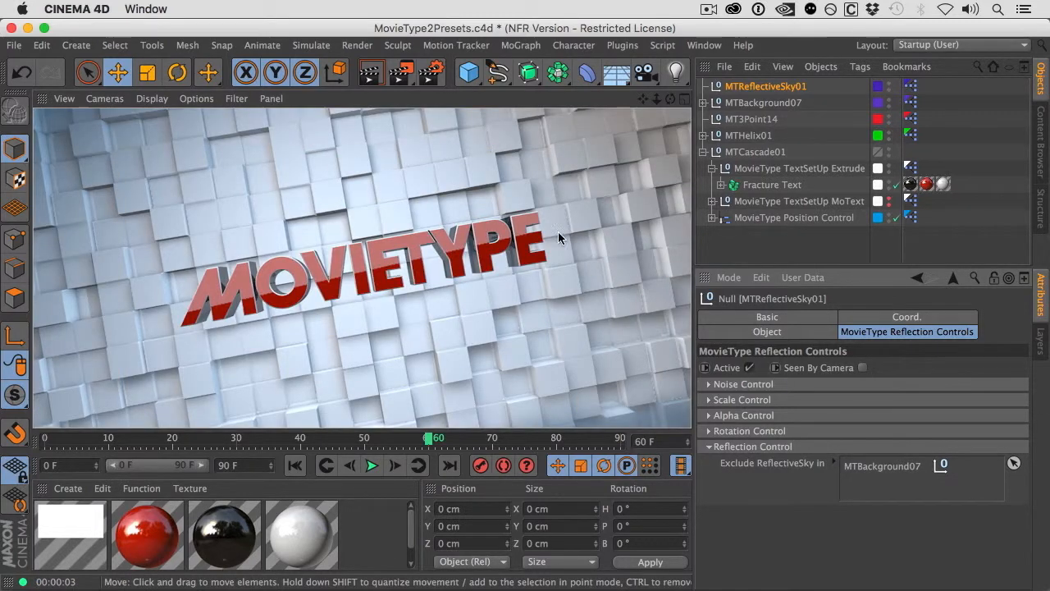
pyautogui.moveTo(107, 328)
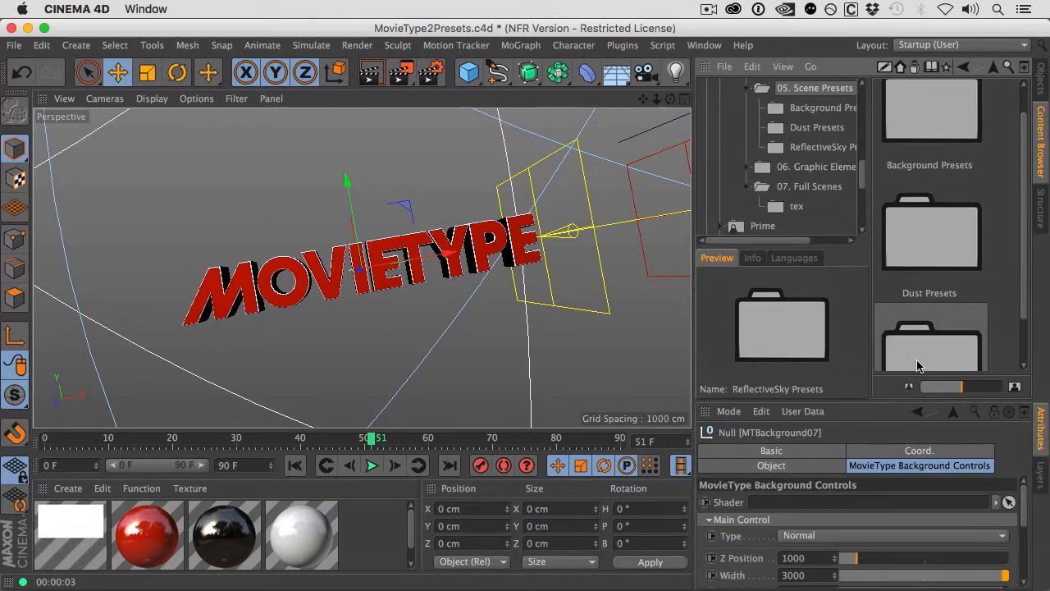
# - Load MTGrid01 from Grid Presets and play the animation to preview the cube field
pyautogui.scroll(-3)
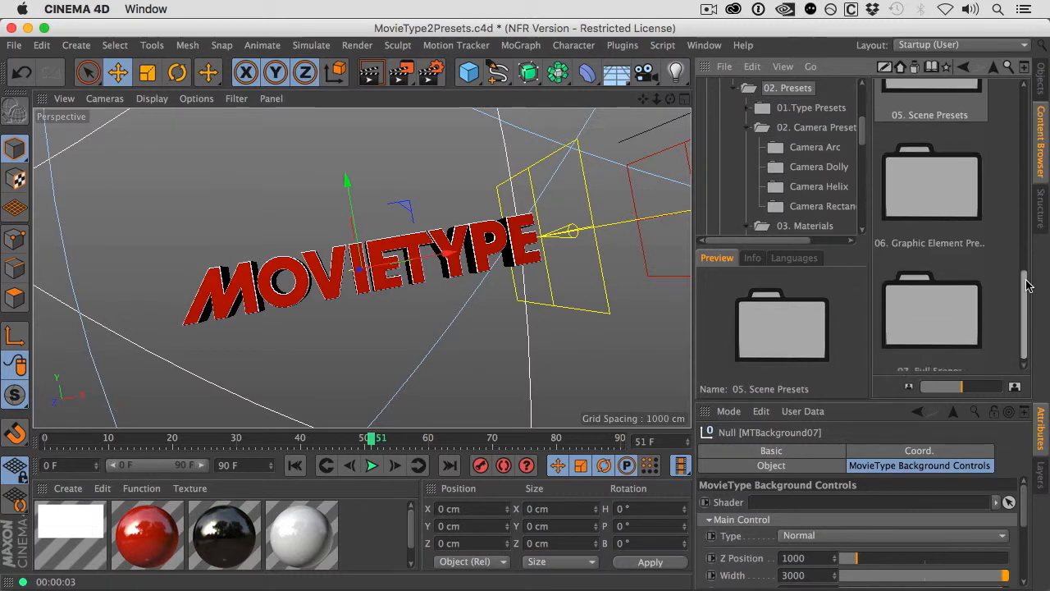
pyautogui.scroll(-3)
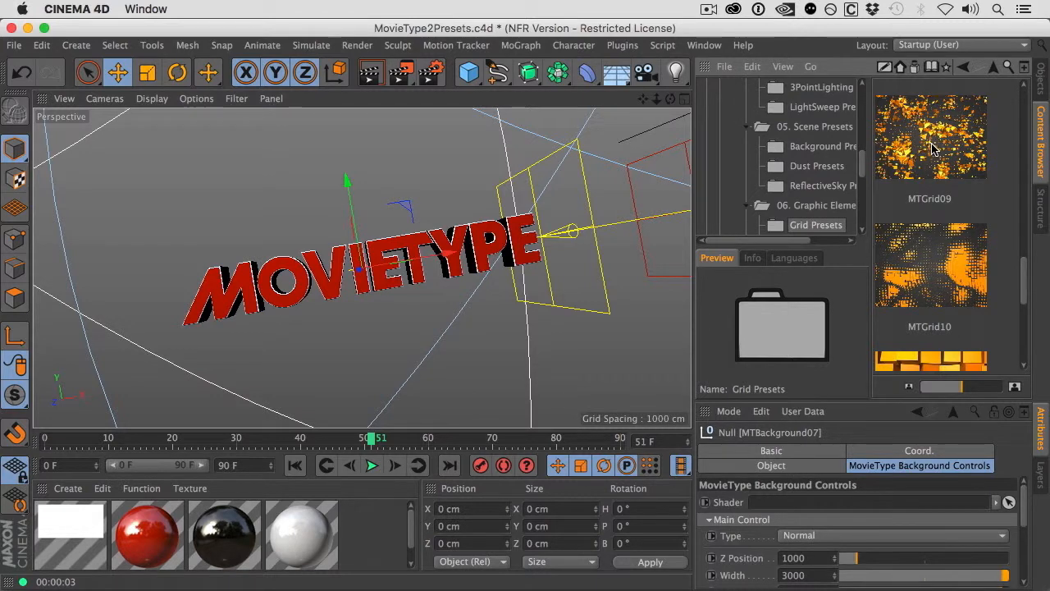
pyautogui.scroll(-3)
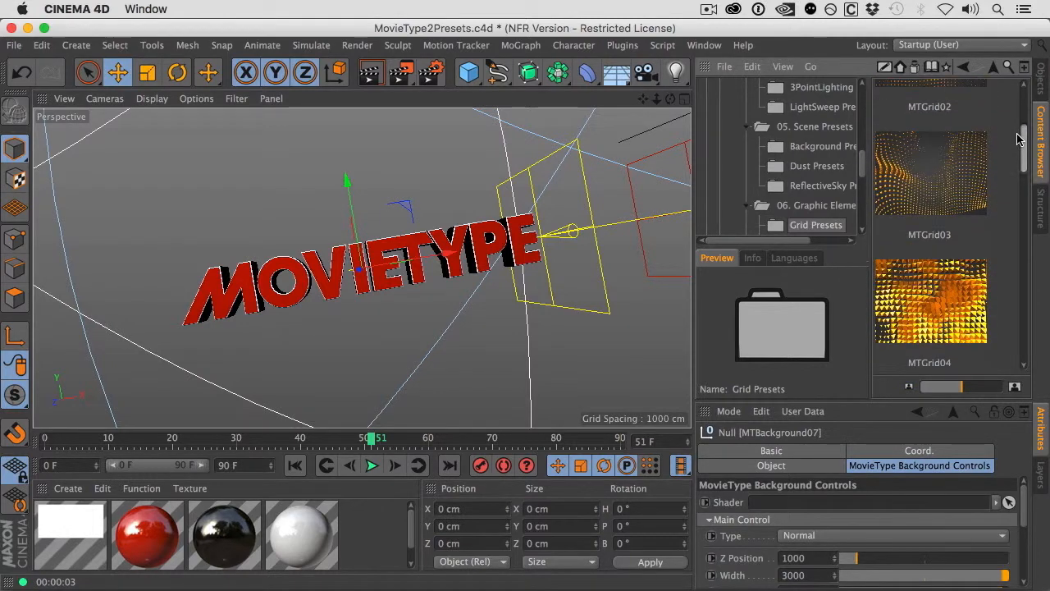
pyautogui.click(929, 145)
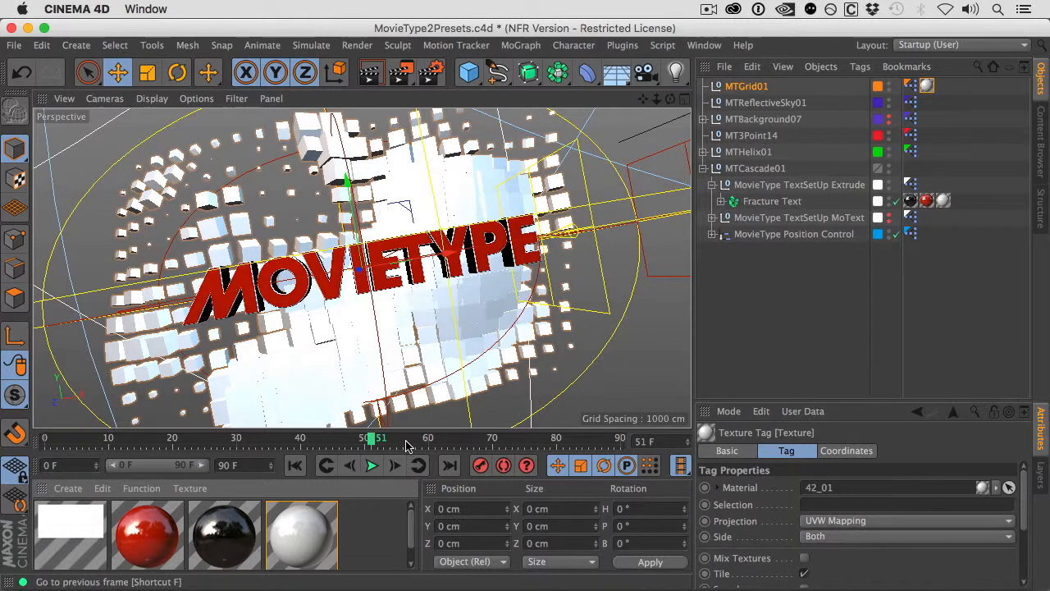
pyautogui.click(371, 466)
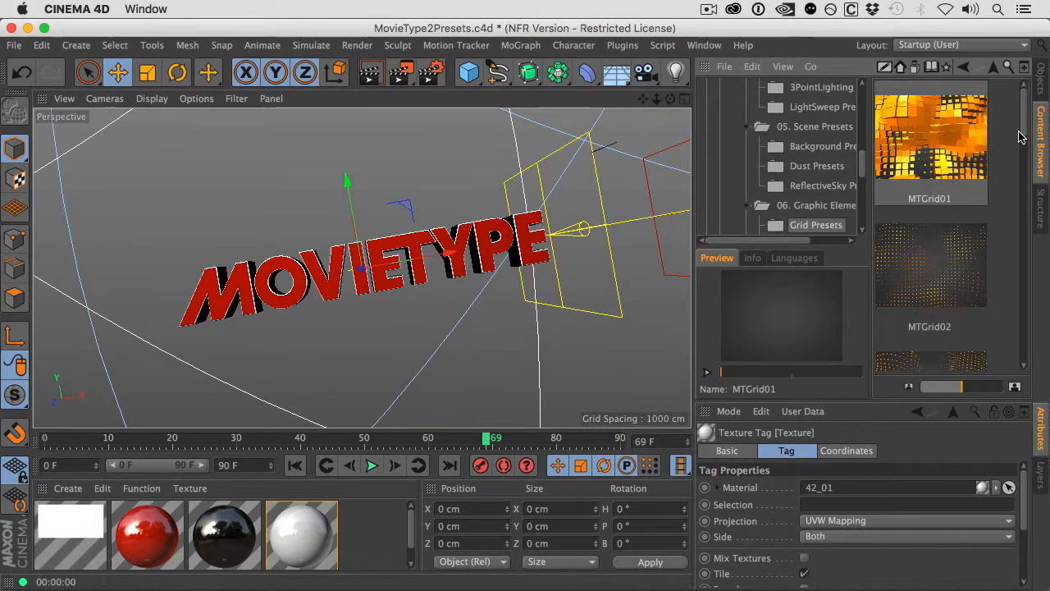
# - Load MTTunnel08 from Tunnel Presets and scrub the timeline to preview the striped tunnel
pyautogui.scroll(-3)
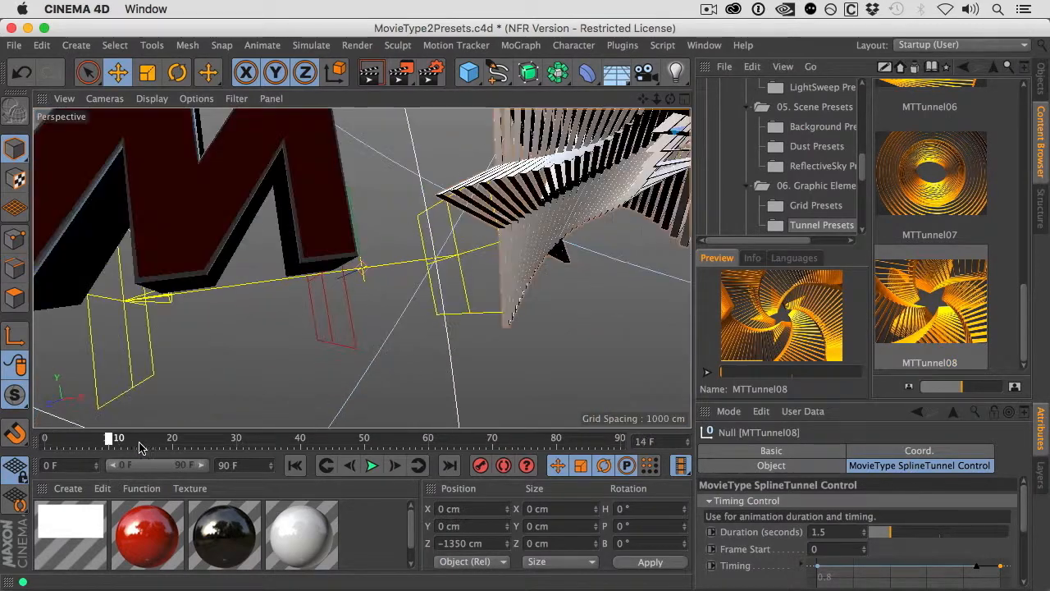
pyautogui.moveTo(108, 436); pyautogui.dragTo(528, 437)
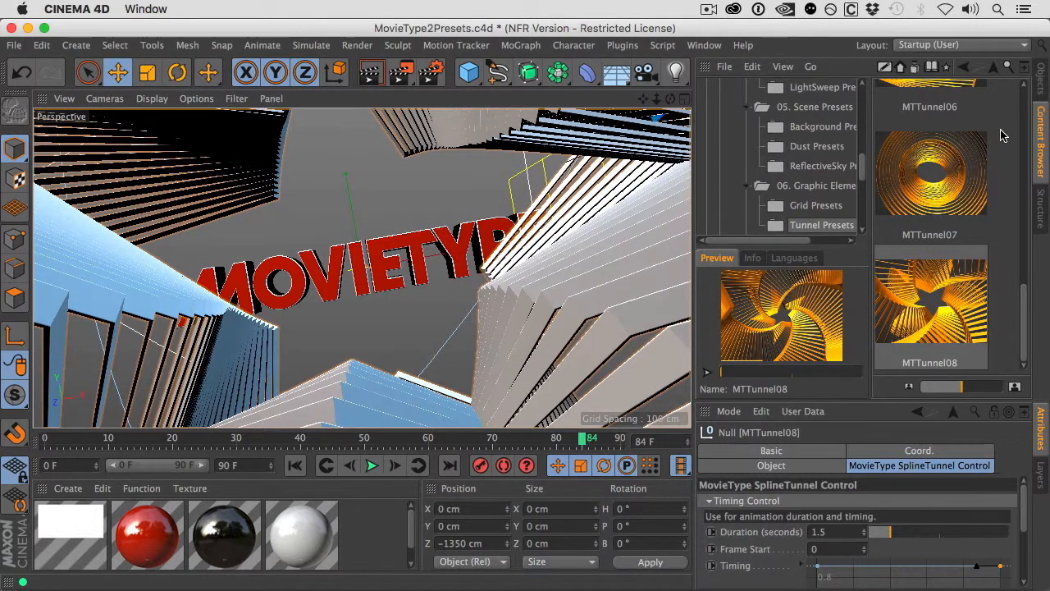
pyautogui.moveTo(947, 239)
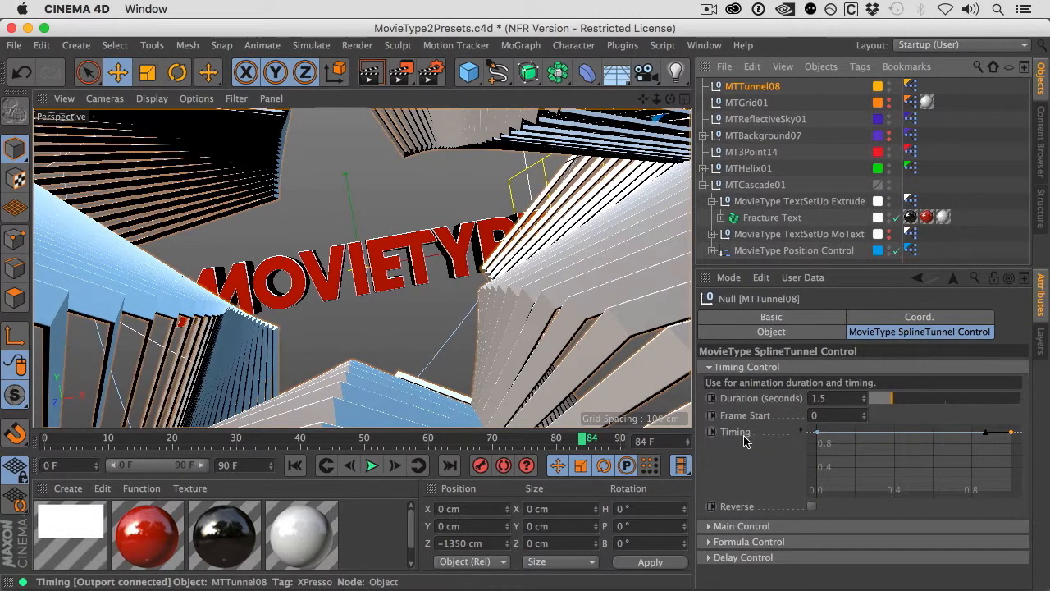
# - Set MTTunnel08's Position Z to 157 and Size to 5.77 in Main Control
pyautogui.click(709, 367)
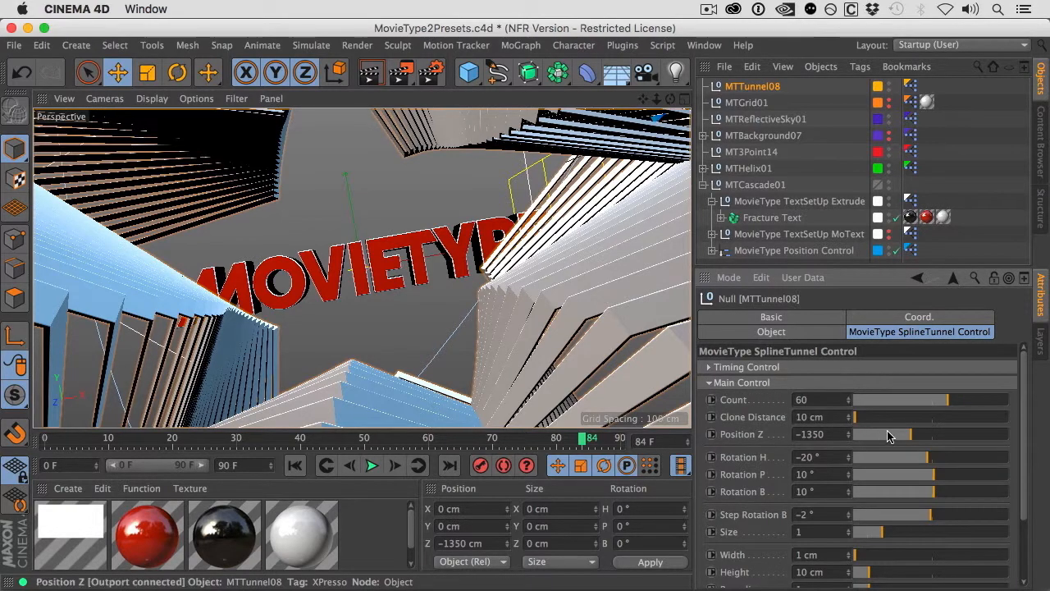
pyautogui.moveTo(890, 434); pyautogui.dragTo(919, 433)
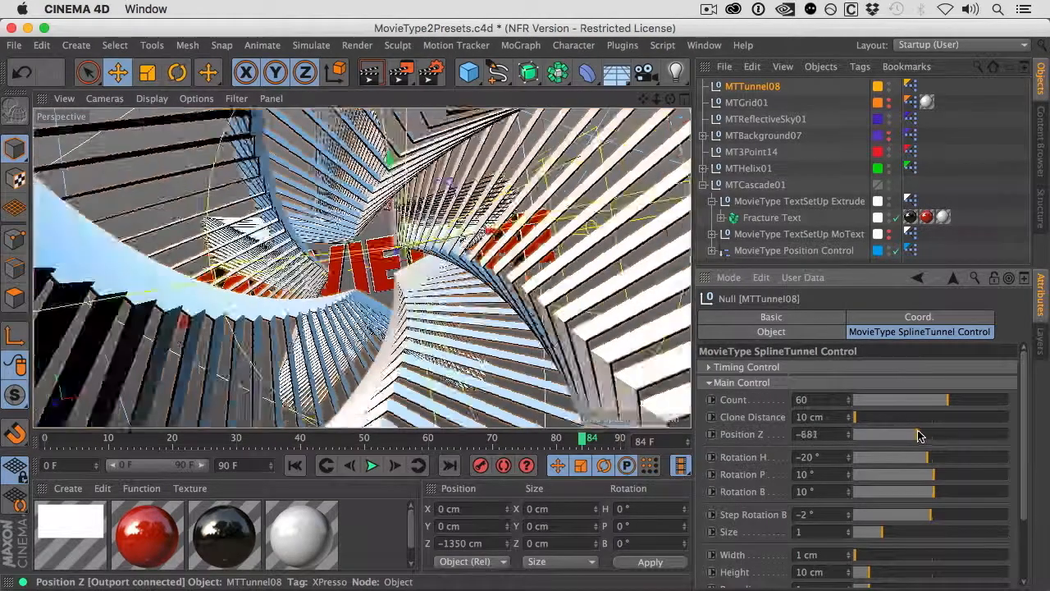
pyautogui.moveTo(919, 434); pyautogui.dragTo(821, 433)
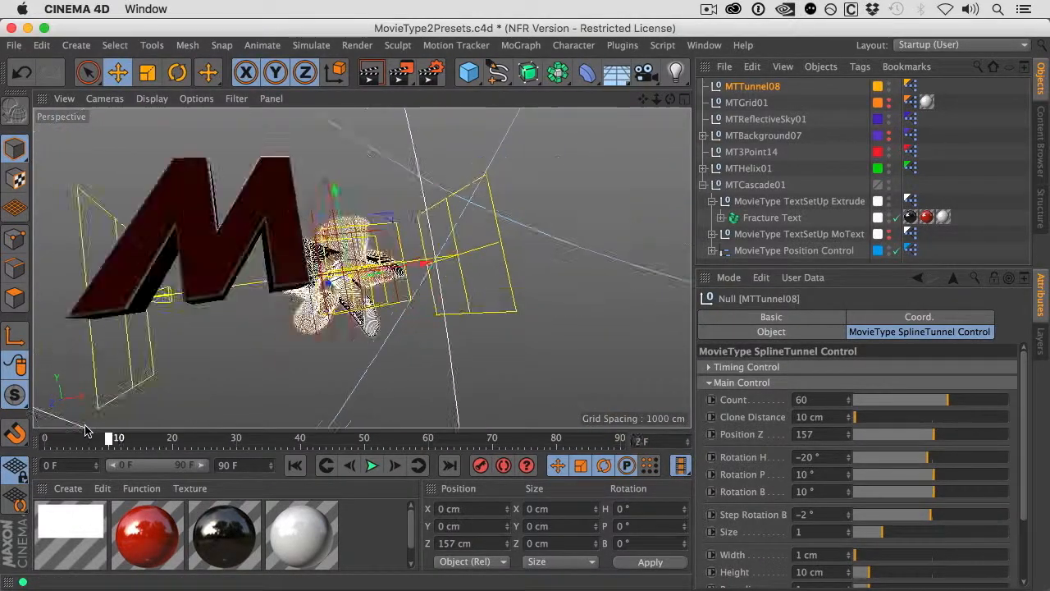
pyautogui.moveTo(108, 437); pyautogui.dragTo(617, 437)
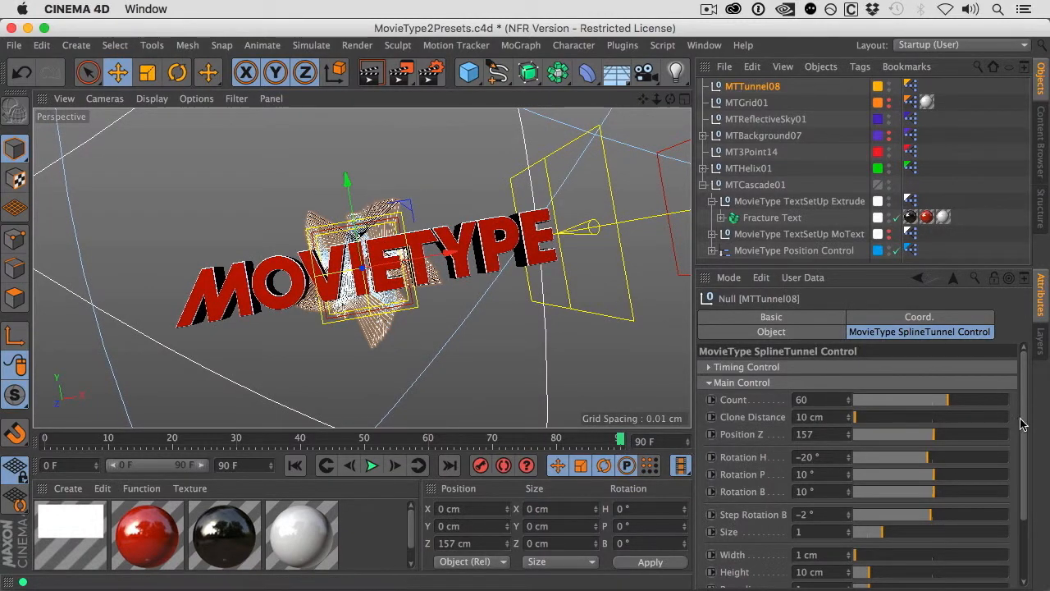
pyautogui.scroll(-3)
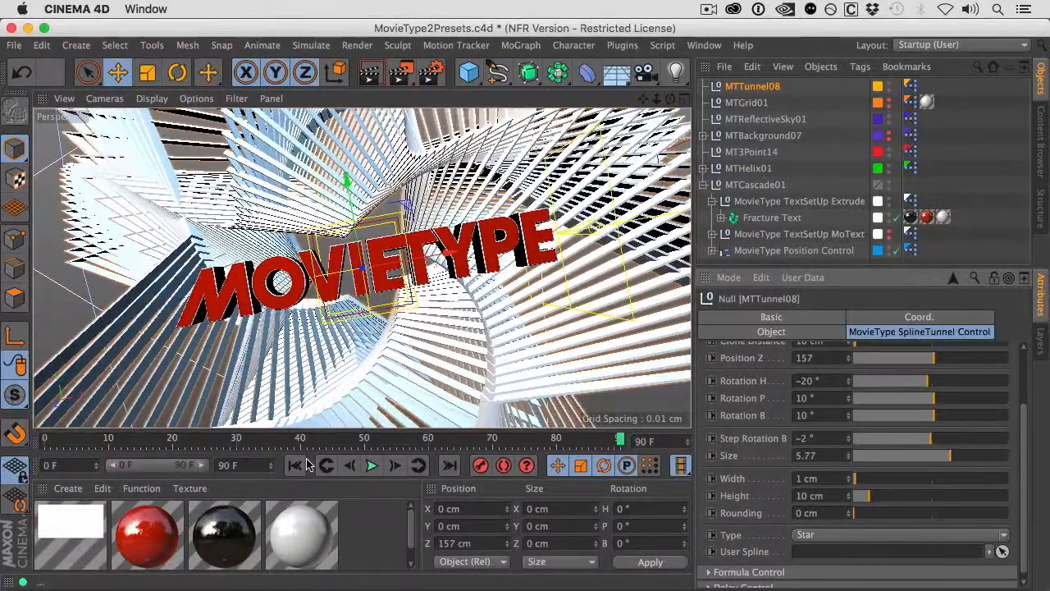
# - Rewind and play the animation to preview the tunnel wrapping the text
pyautogui.click(374, 467)
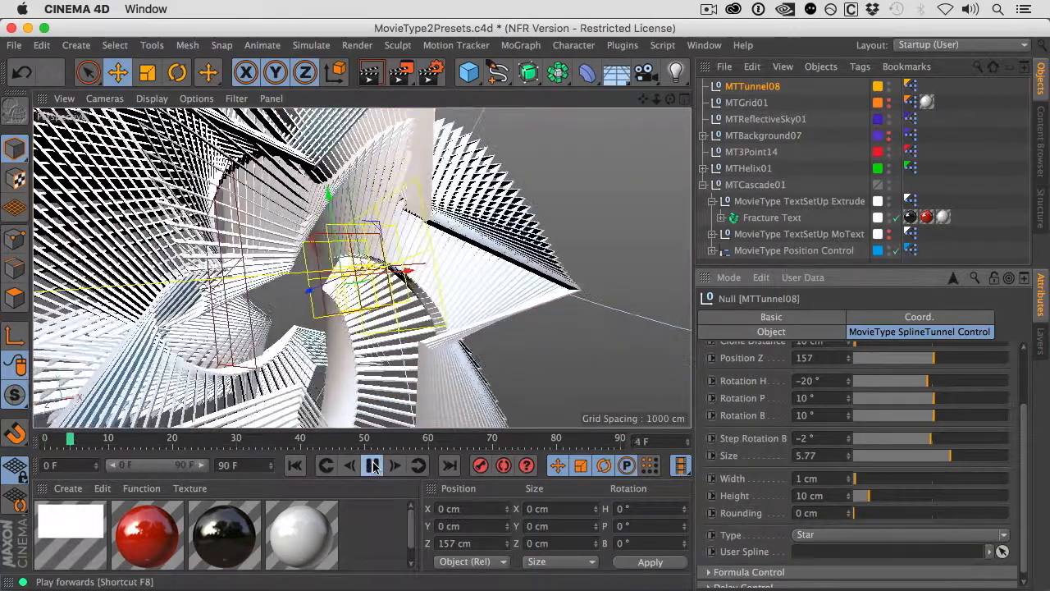
pyautogui.click(371, 466)
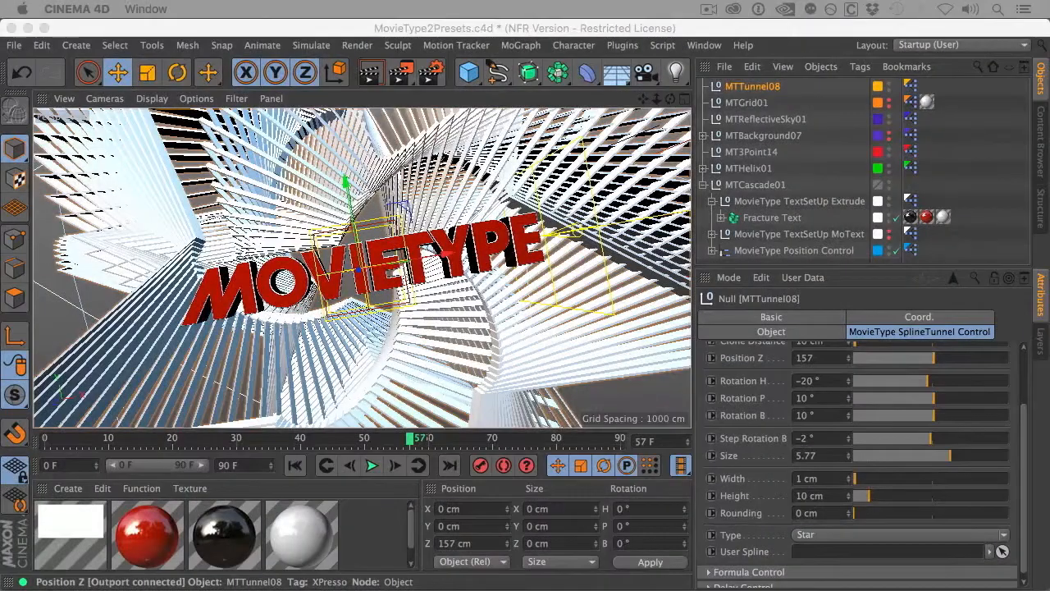